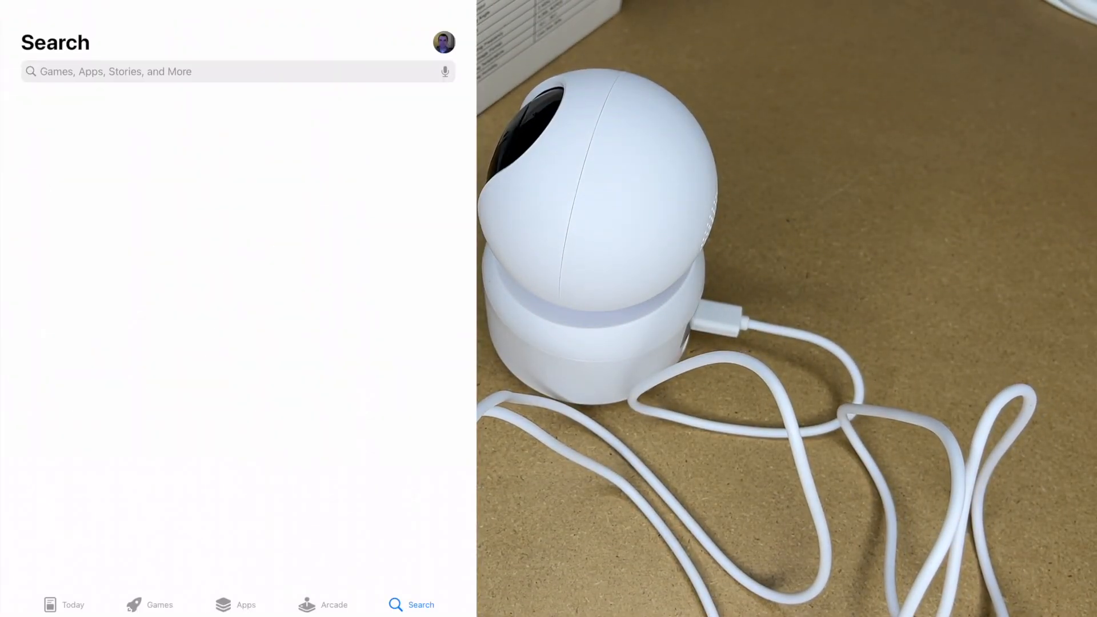
- Search the App Store for 'wansview' and launch the Wansview Cloud app
left_click(237, 71)
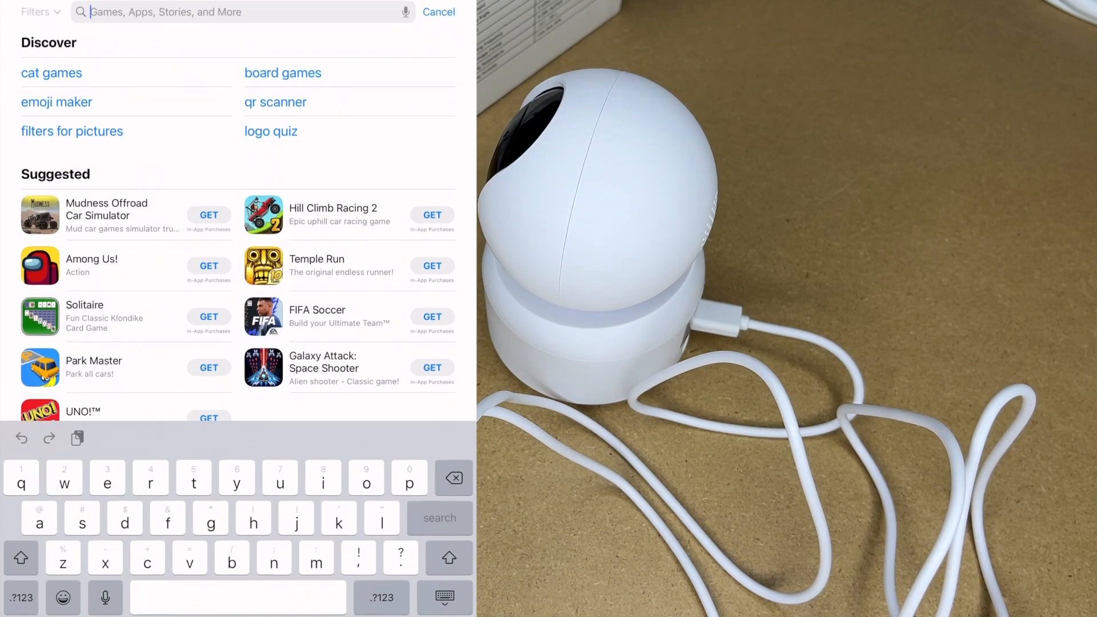
type("wansview")
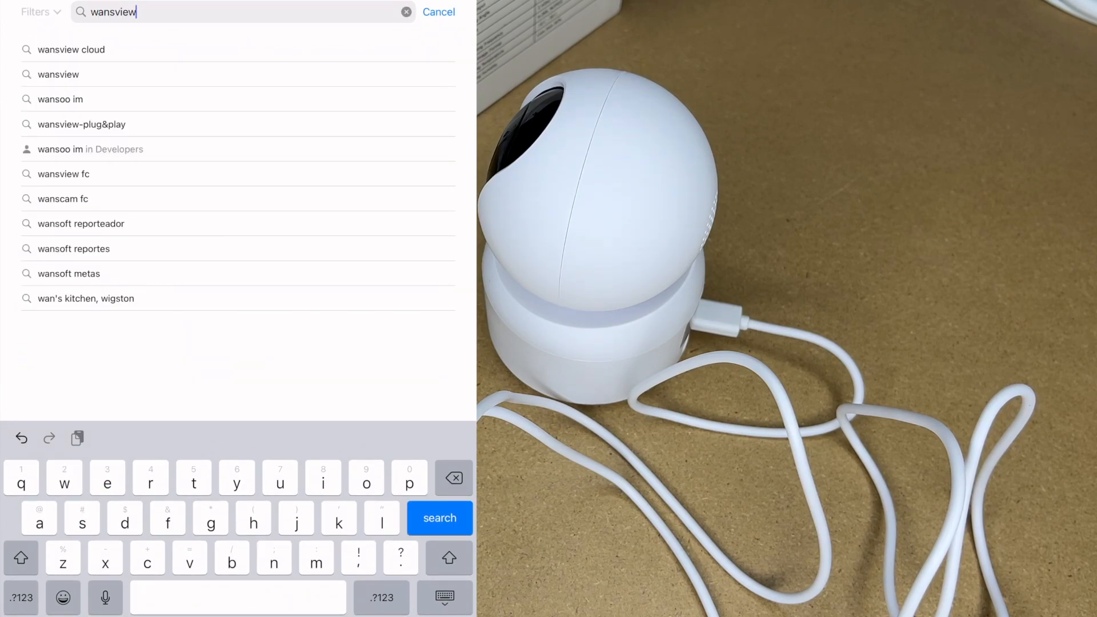
left_click(72, 49)
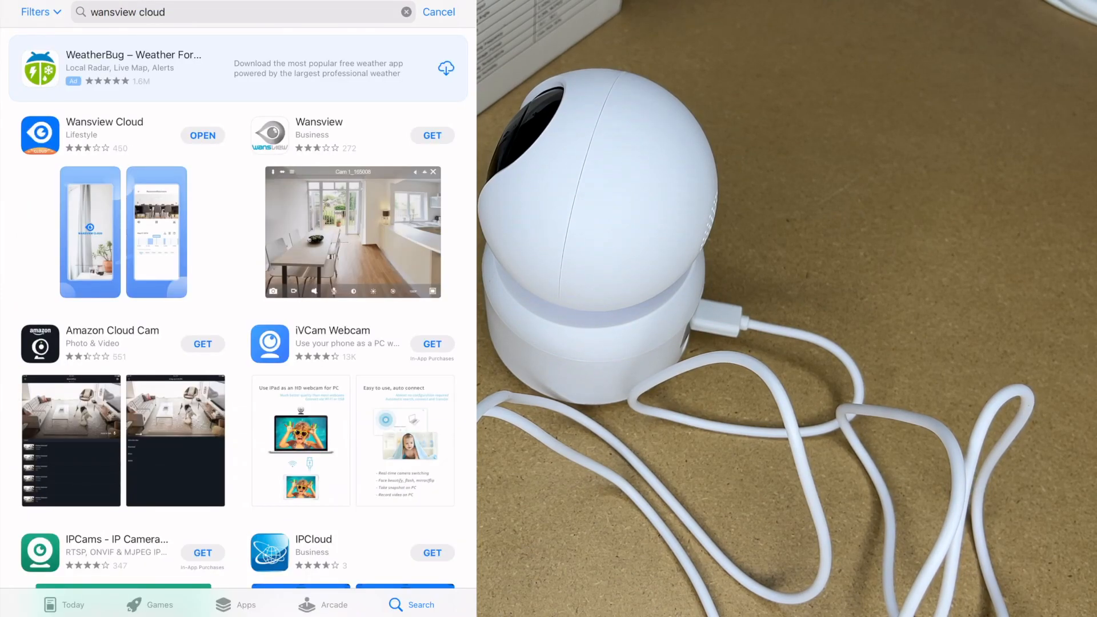
left_click(203, 135)
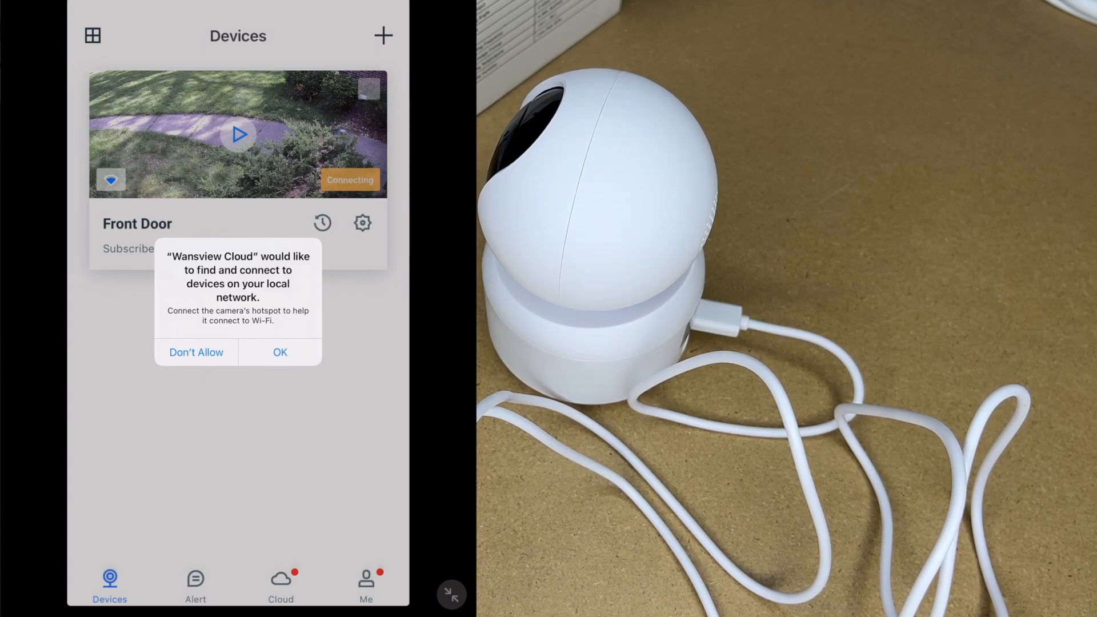
- Allow Wansview Cloud local network access and start adding a new camera with +
left_click(279, 352)
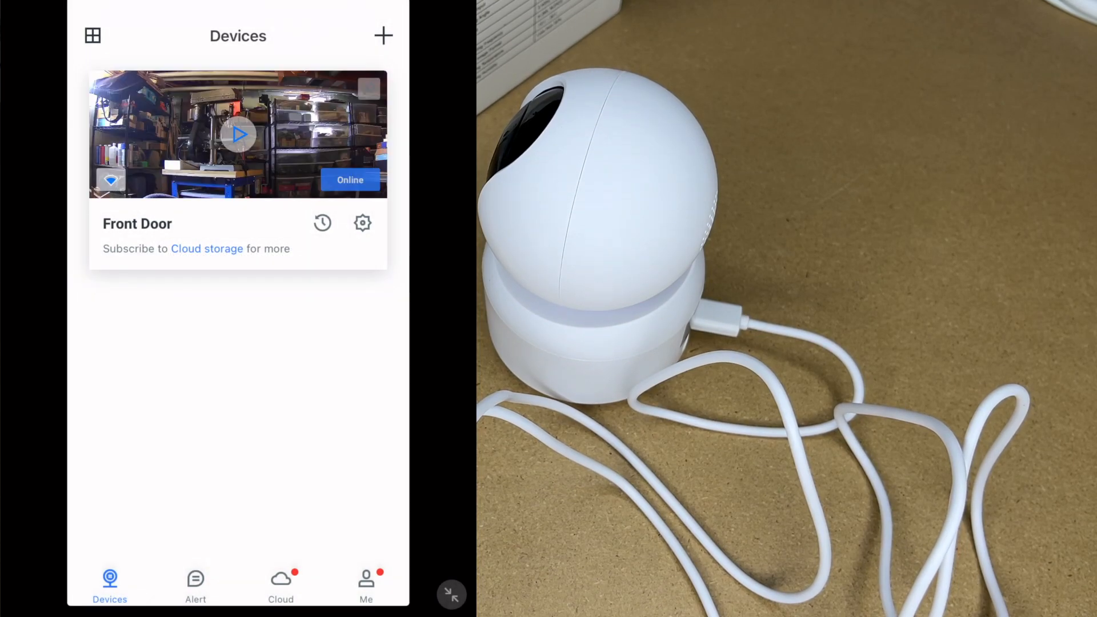
left_click(383, 36)
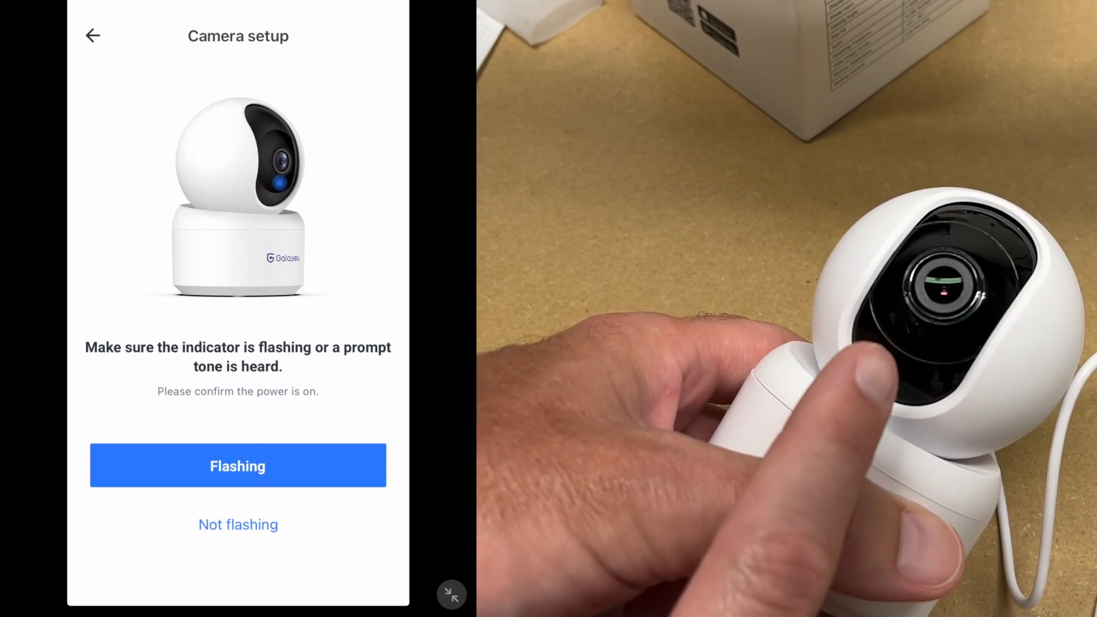
- Confirm the flashing indicator, submit Wi-Fi details without saving the password, and confirm the QR scan
left_click(237, 466)
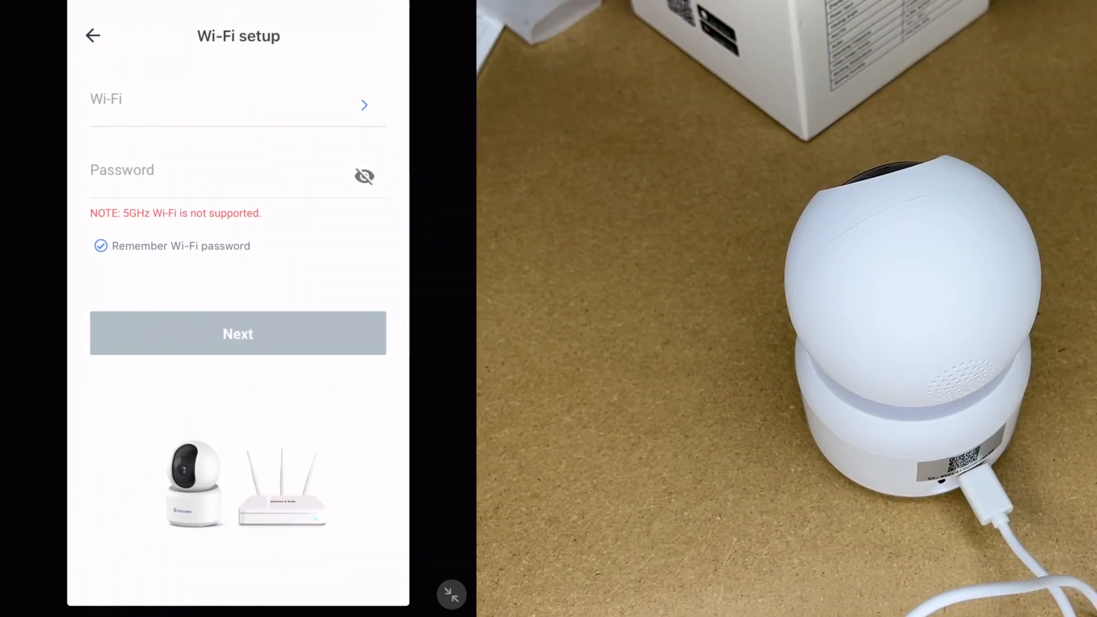
left_click(237, 333)
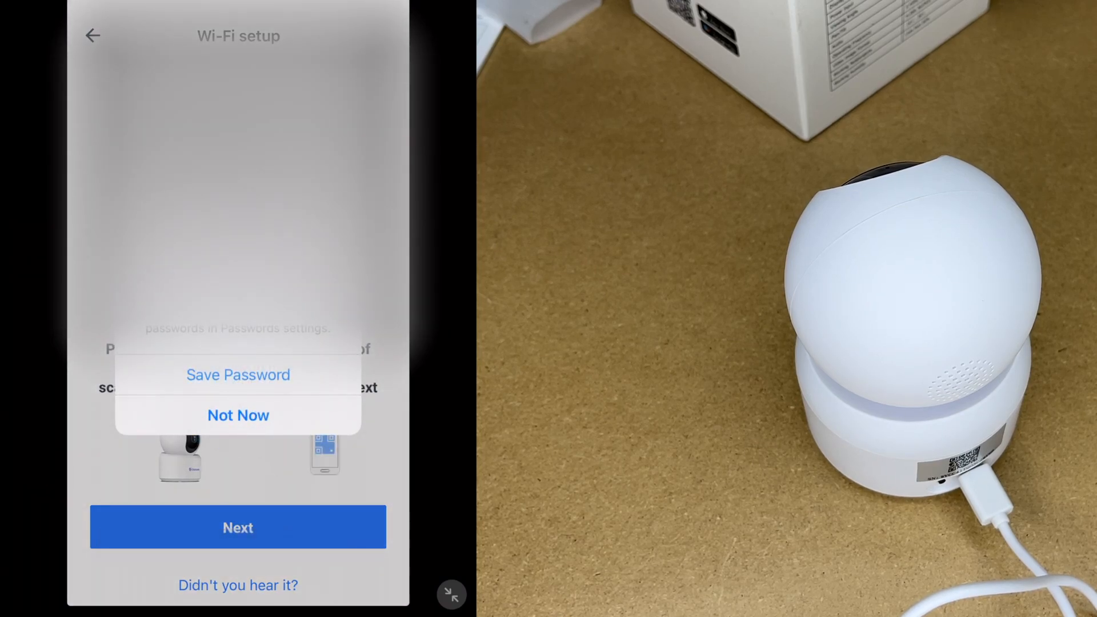
left_click(238, 415)
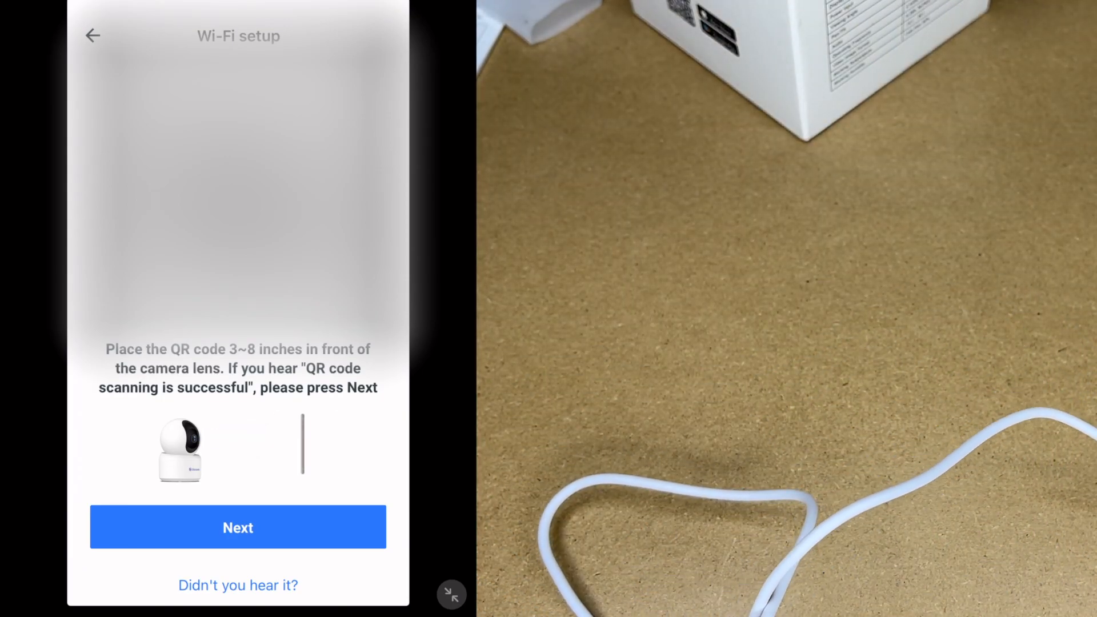
left_click(237, 527)
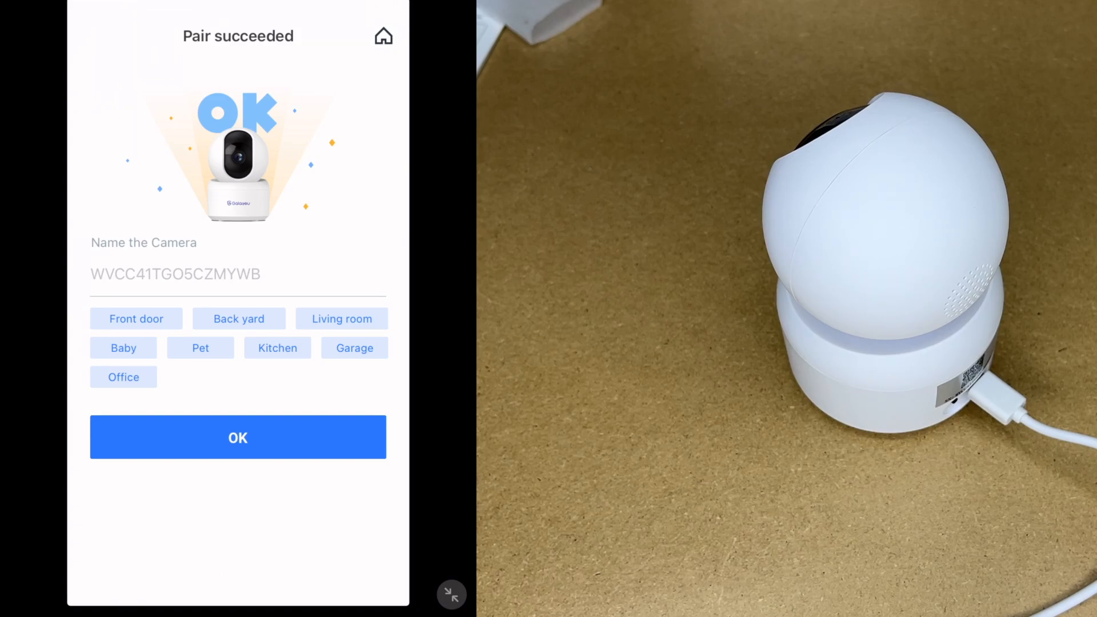
- Name the camera G2, dismiss the cloud storage offer, and open G2's live view
type("G")
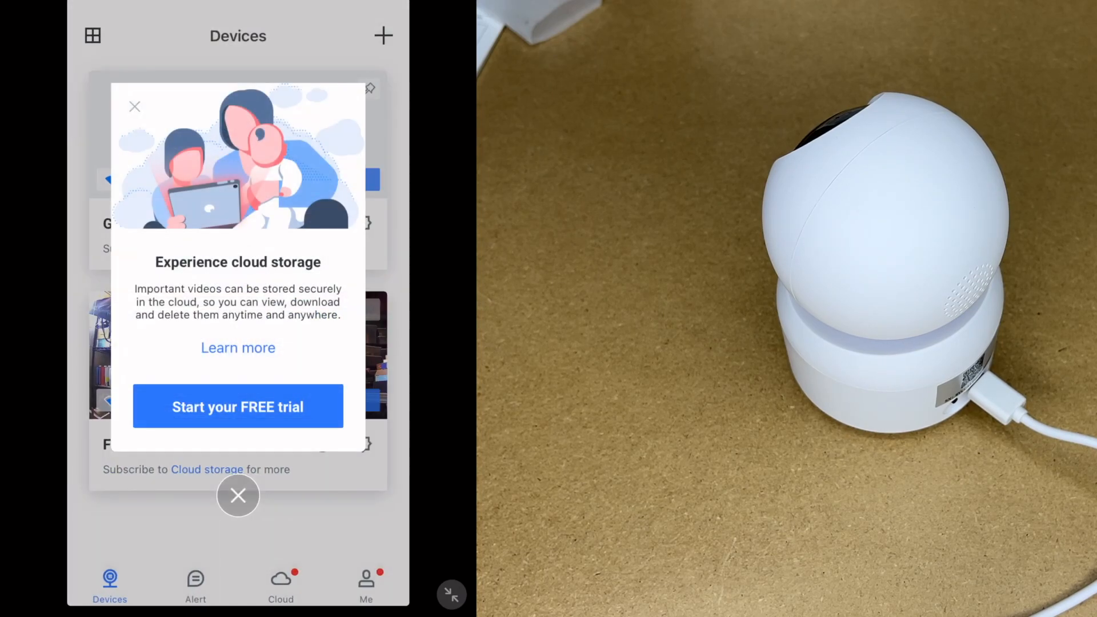
left_click(238, 495)
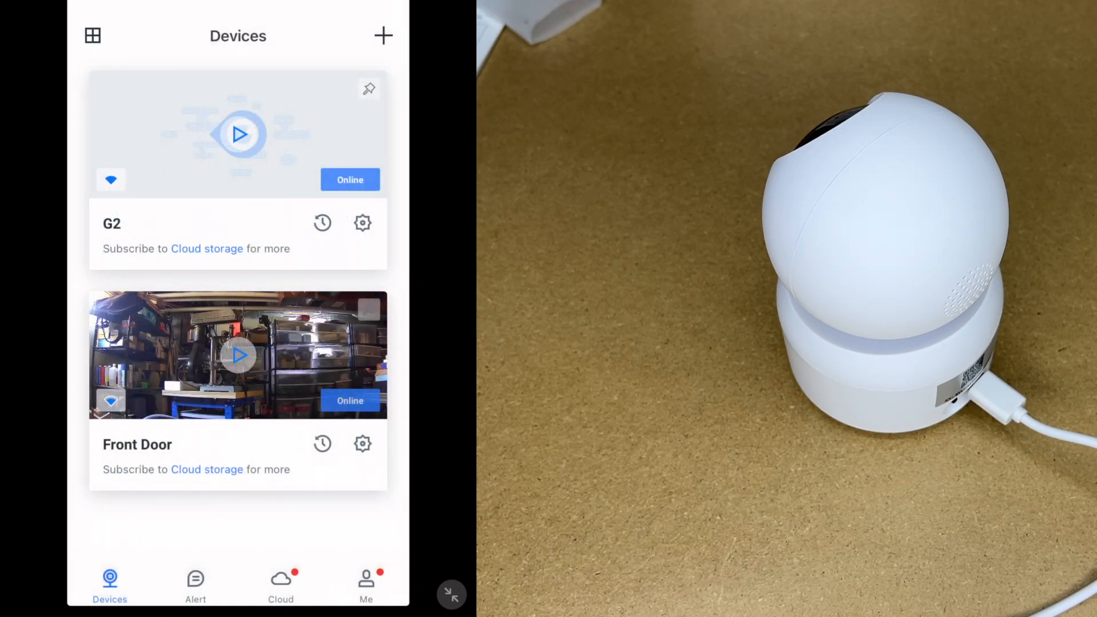
left_click(237, 134)
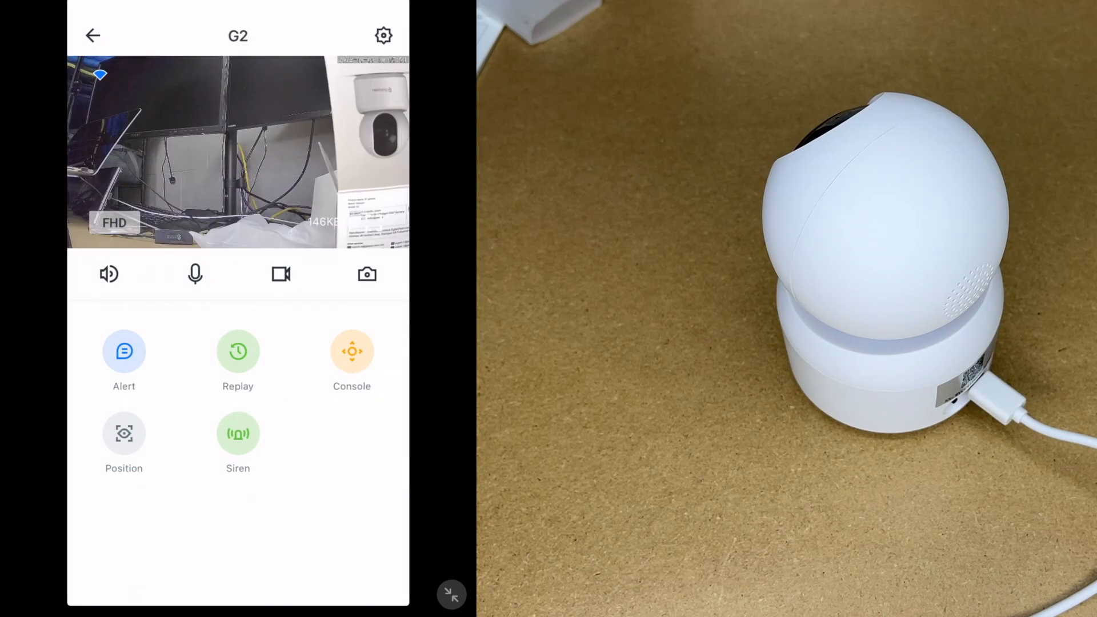
- Mute G2's live audio, toggle two-way talk on and off, and open Console
left_click(109, 273)
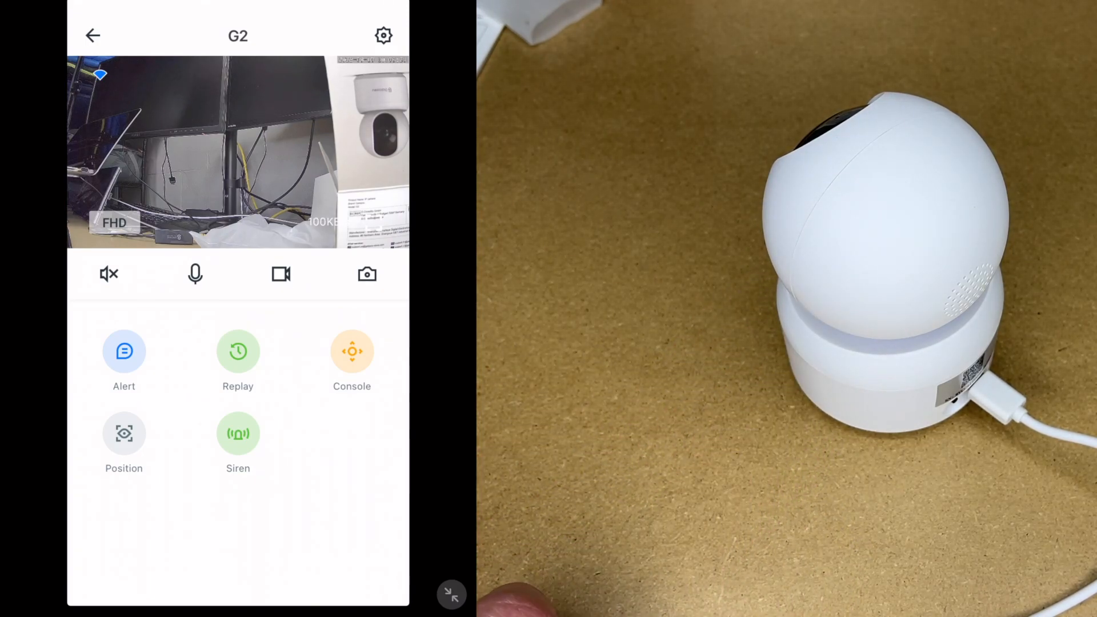
left_click(196, 274)
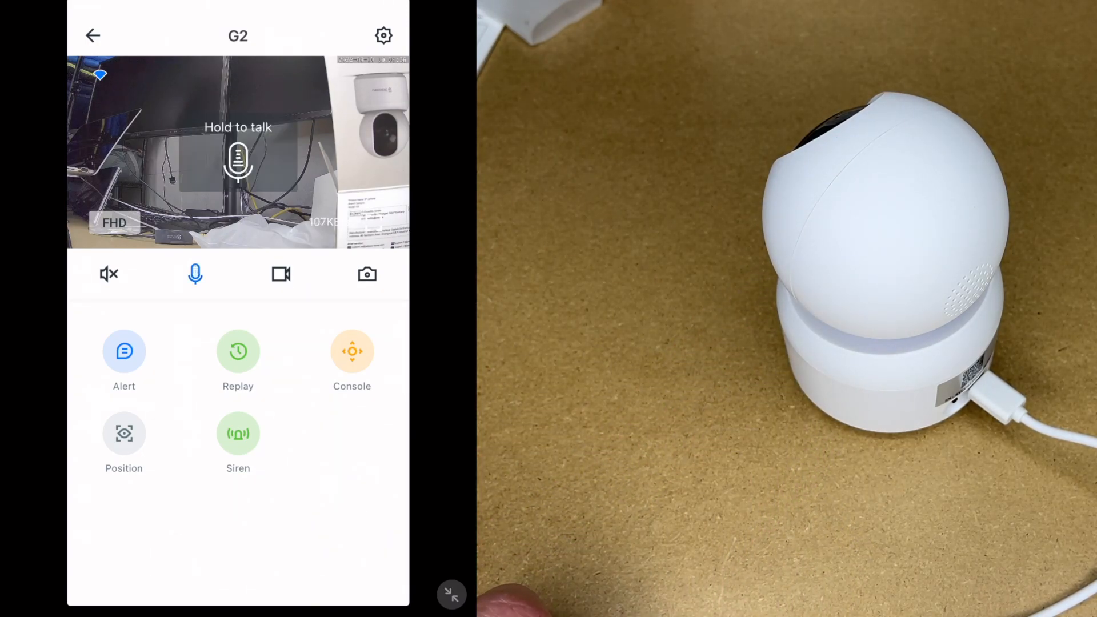
left_click(195, 274)
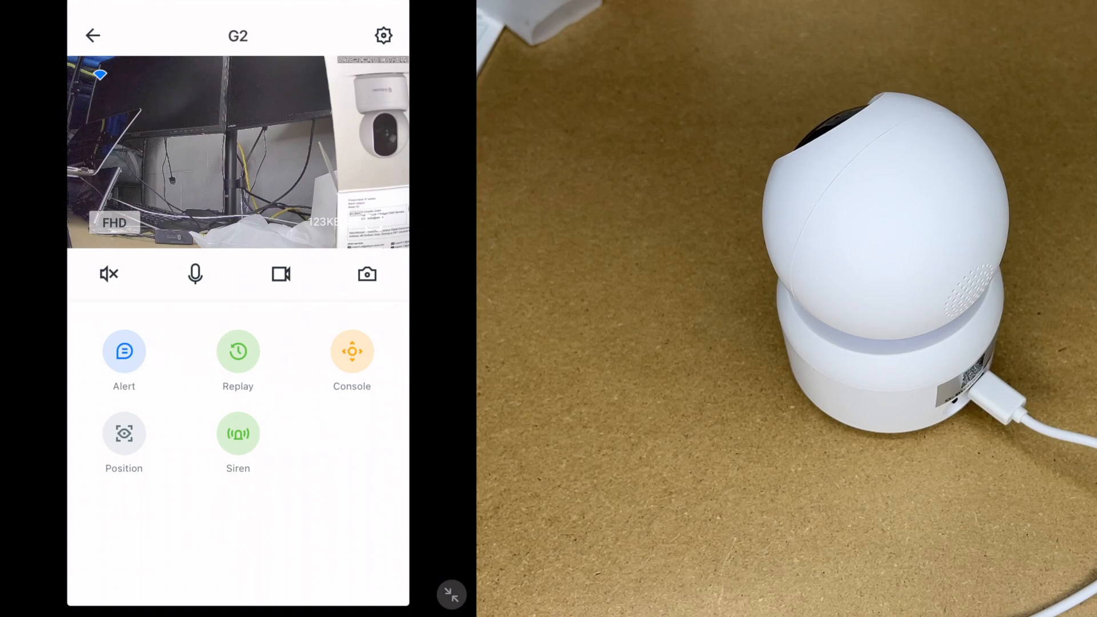
left_click(352, 350)
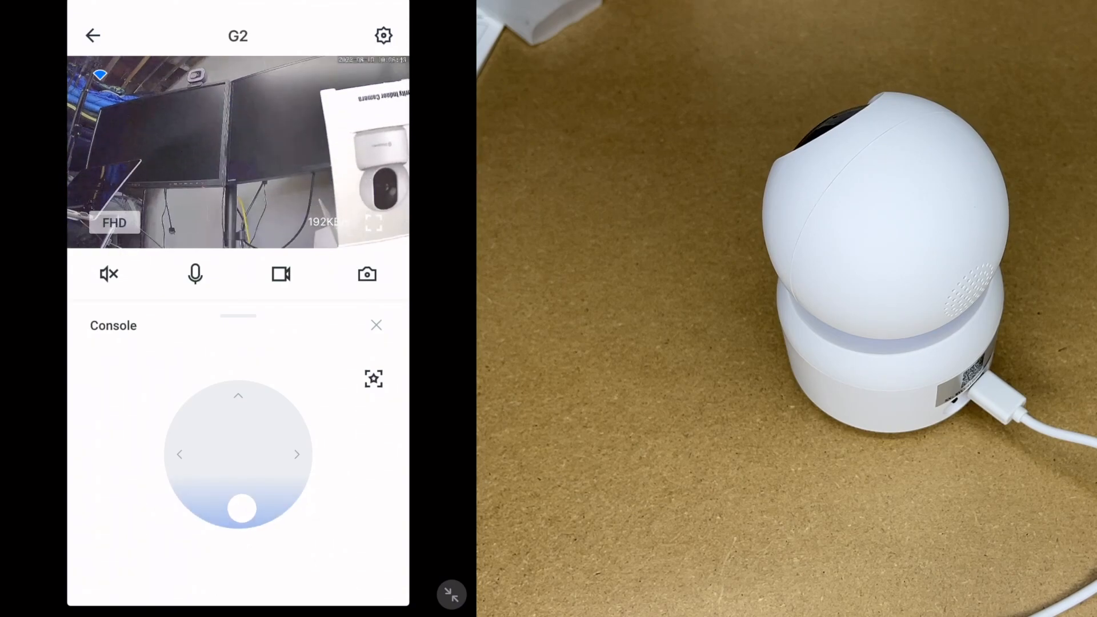
- Pan right and tilt the G2 camera with the joystick to face the product box
left_click_drag(239, 507, 294, 454)
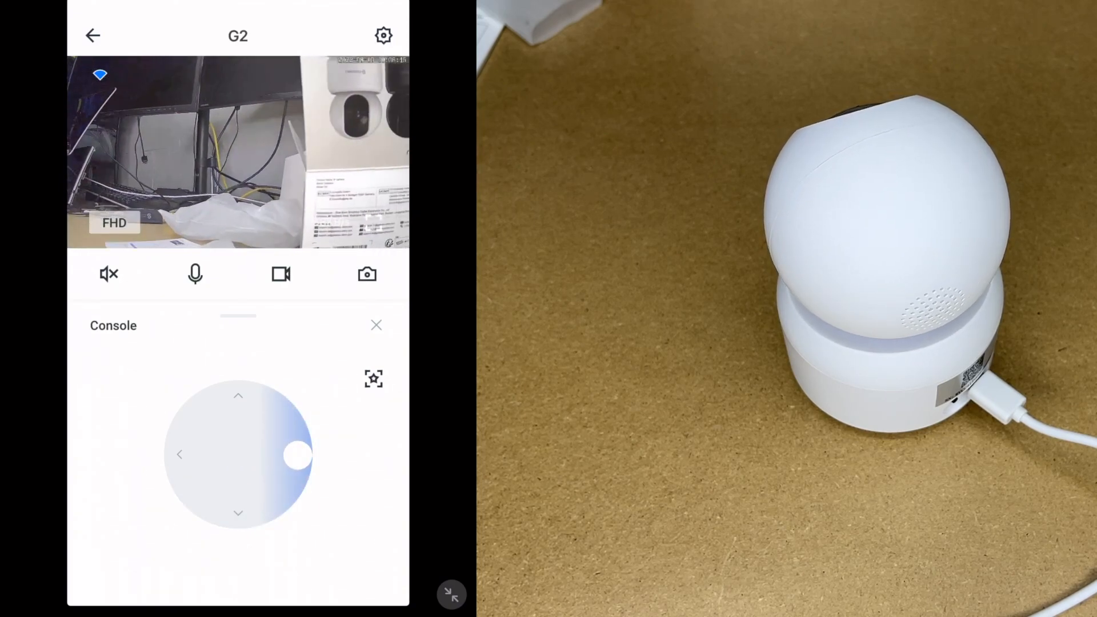
left_click_drag(295, 453, 238, 396)
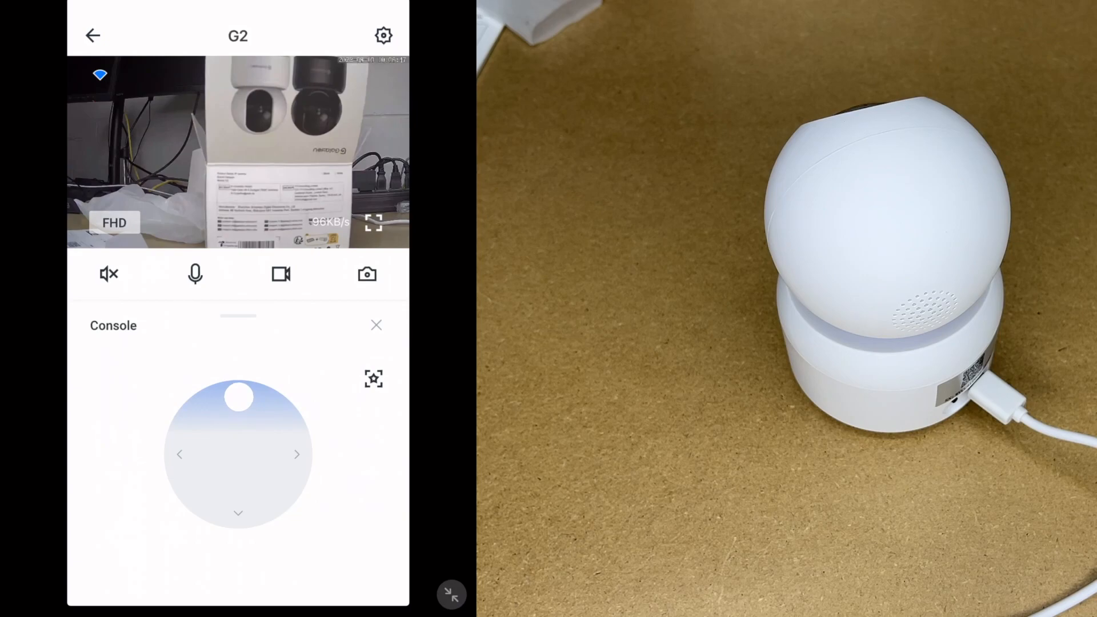
left_click_drag(238, 396, 246, 500)
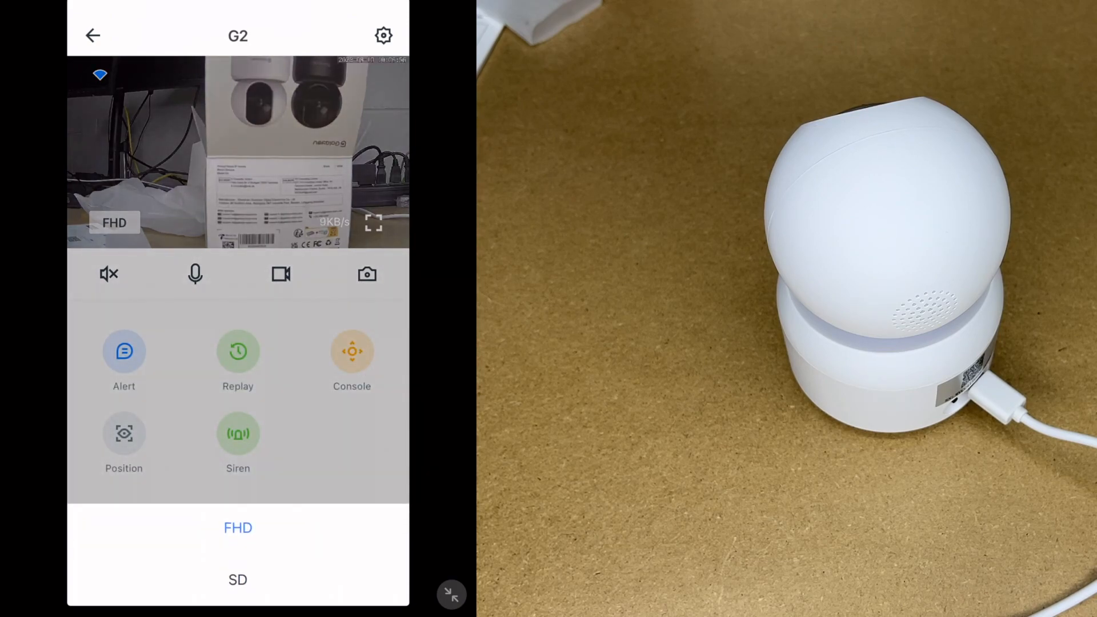
- Switch the stream briefly to SD, then to FHD, and reopen the pan-tilt controls
left_click(237, 579)
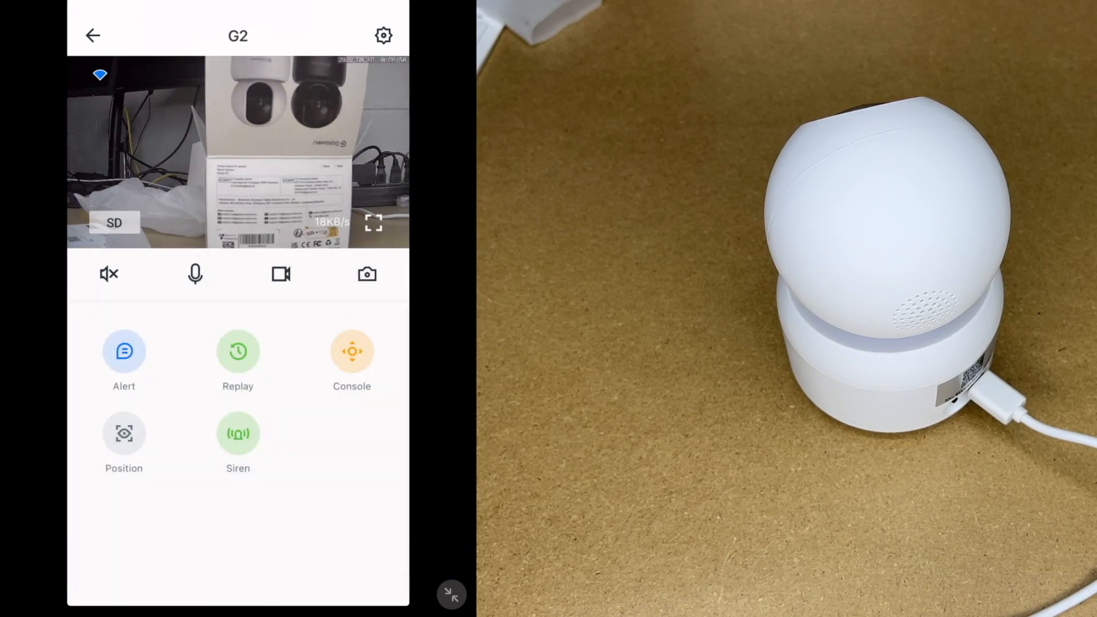
left_click(351, 351)
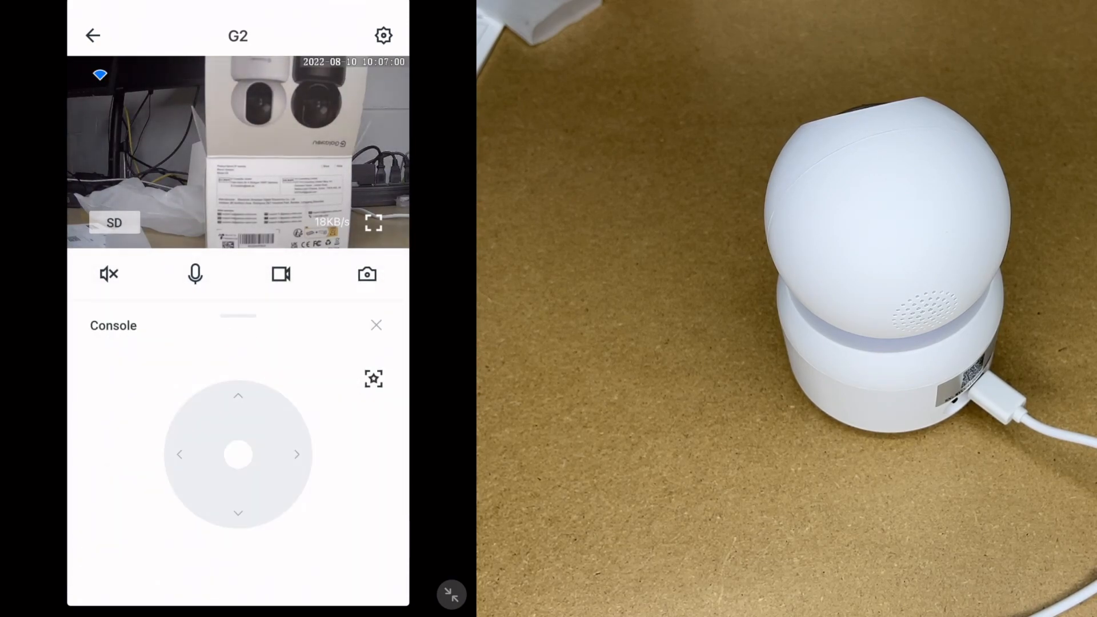
left_click(376, 325)
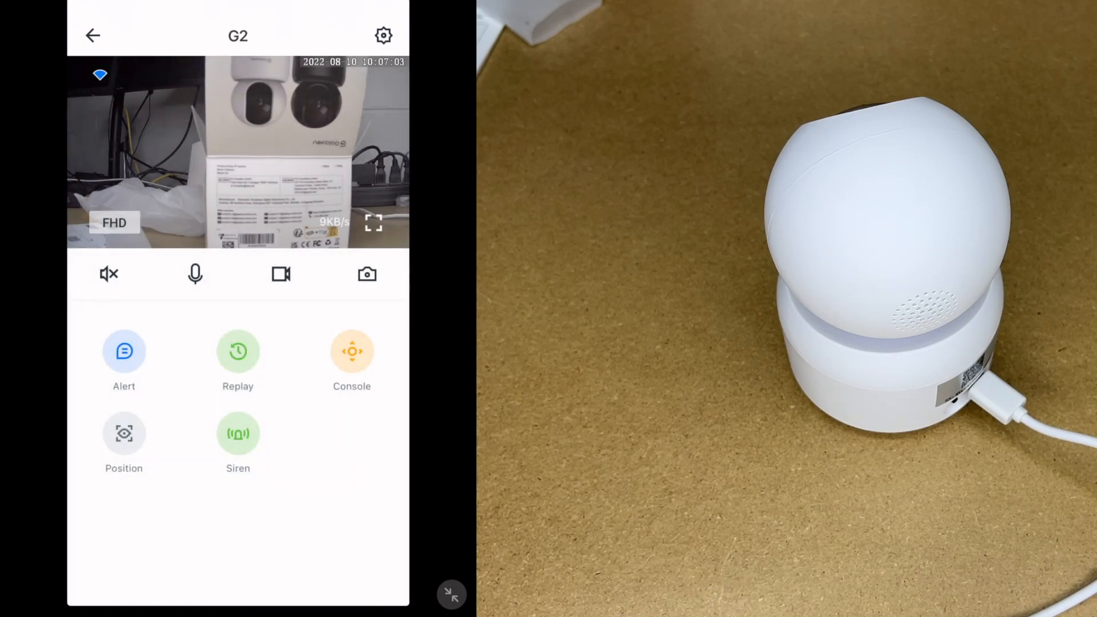
left_click(351, 350)
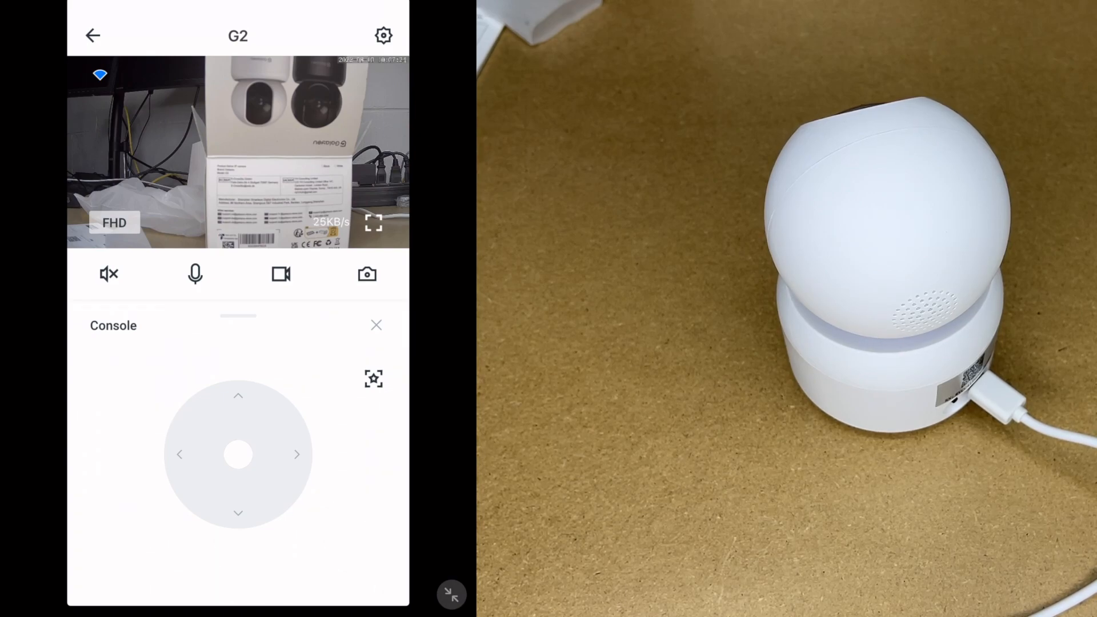
- Record a short G2 clip while panning the camera left toward the laptop stand
left_click(367, 274)
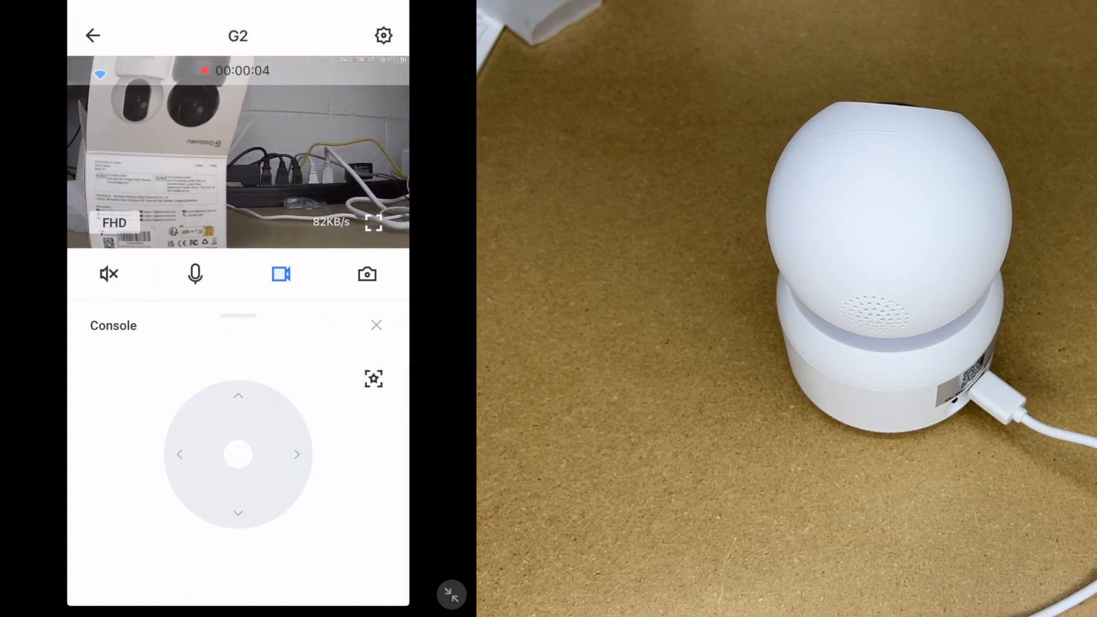
left_click(179, 455)
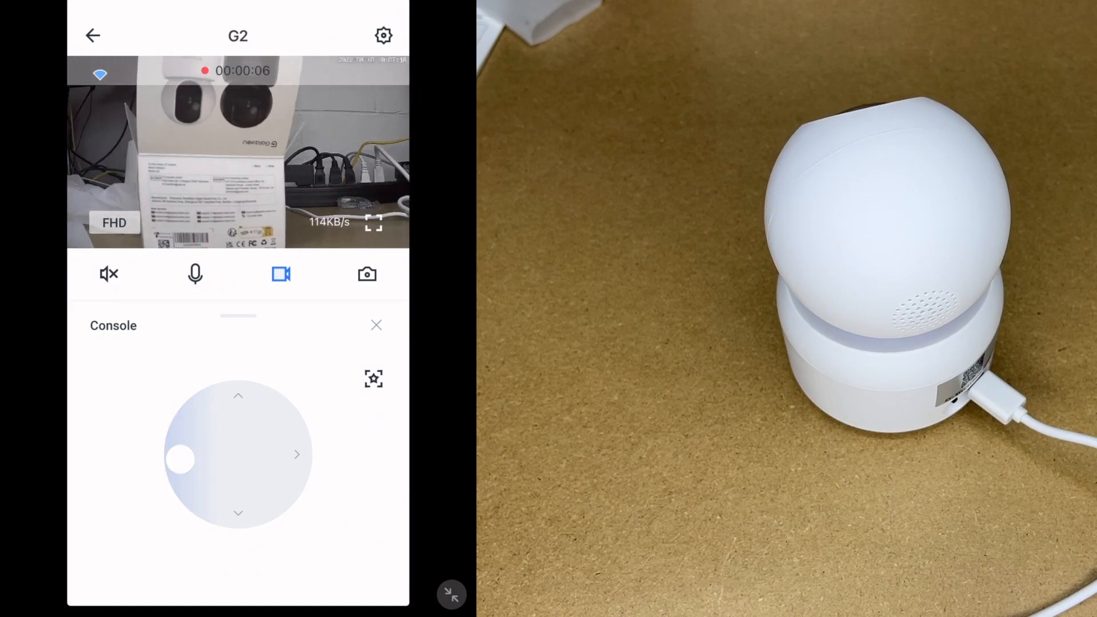
left_click(180, 455)
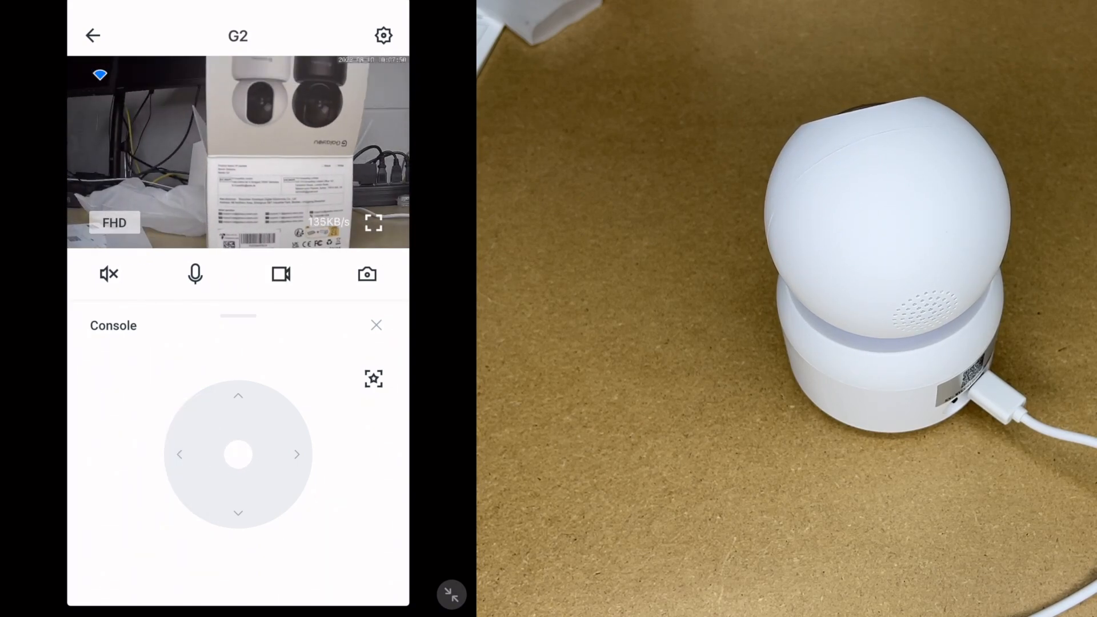
left_click(366, 273)
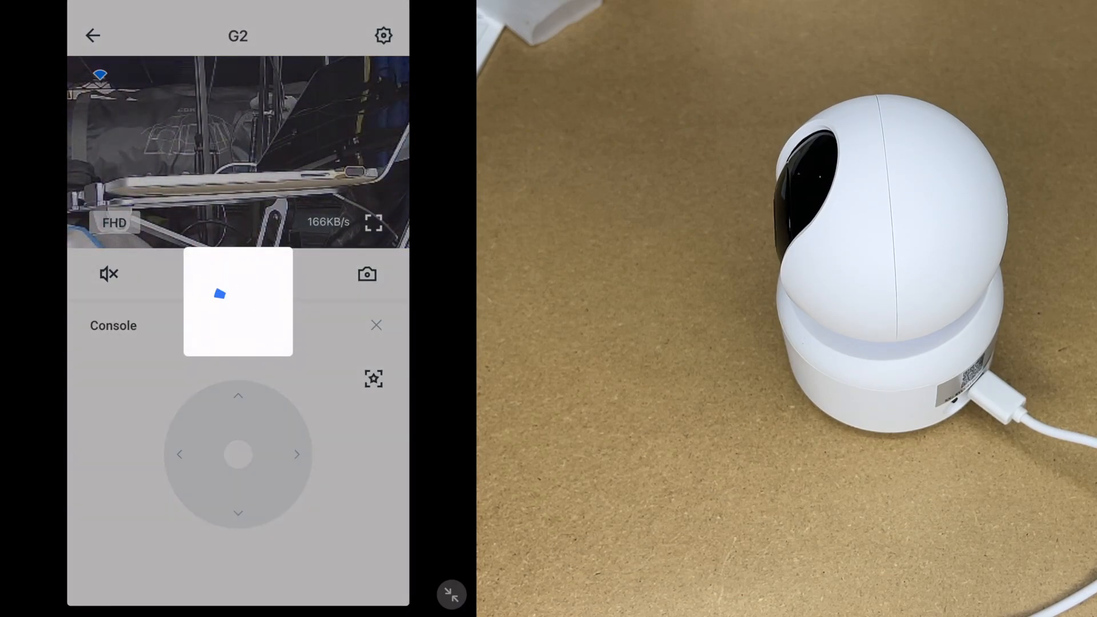
- Pan right and tilt G2 with the joystick until the 3D printer frame is in view
left_click_drag(238, 455, 290, 424)
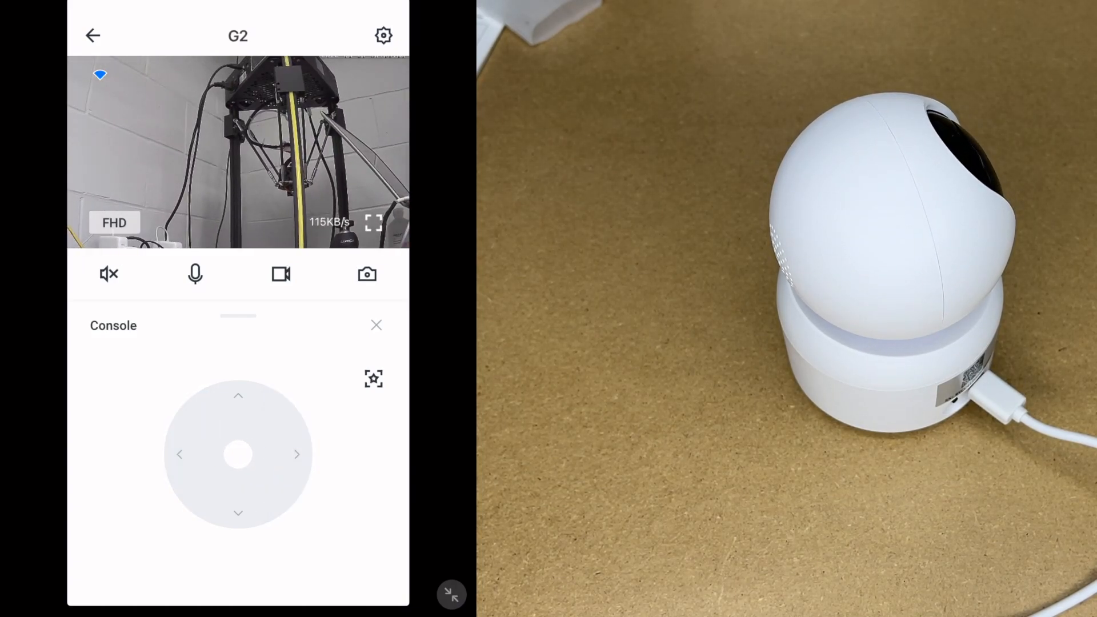
left_click(238, 395)
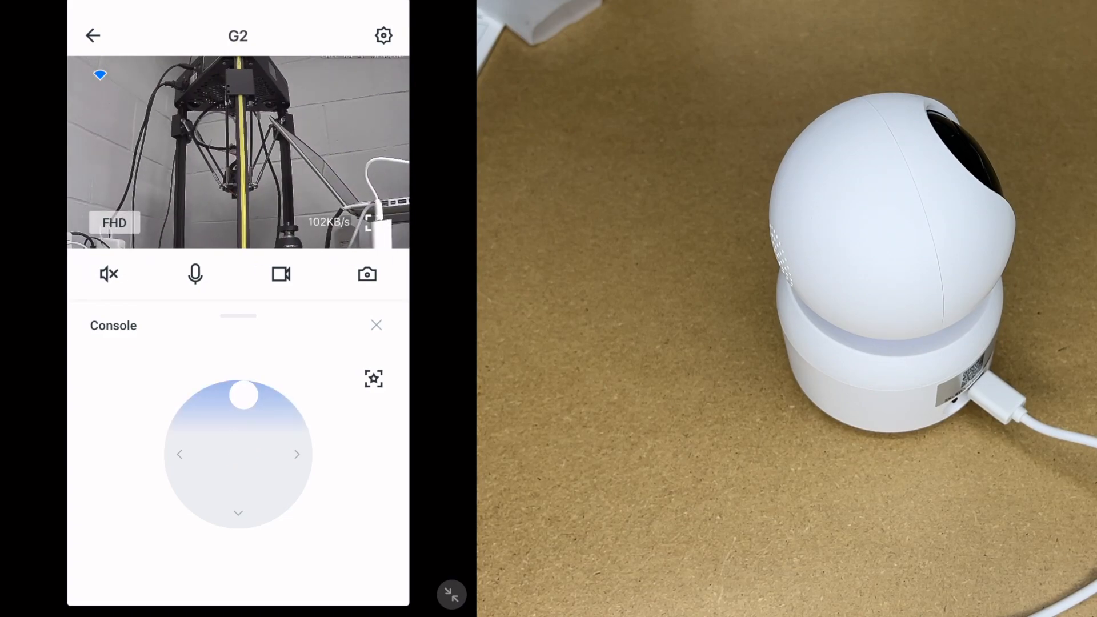
left_click_drag(243, 395, 236, 504)
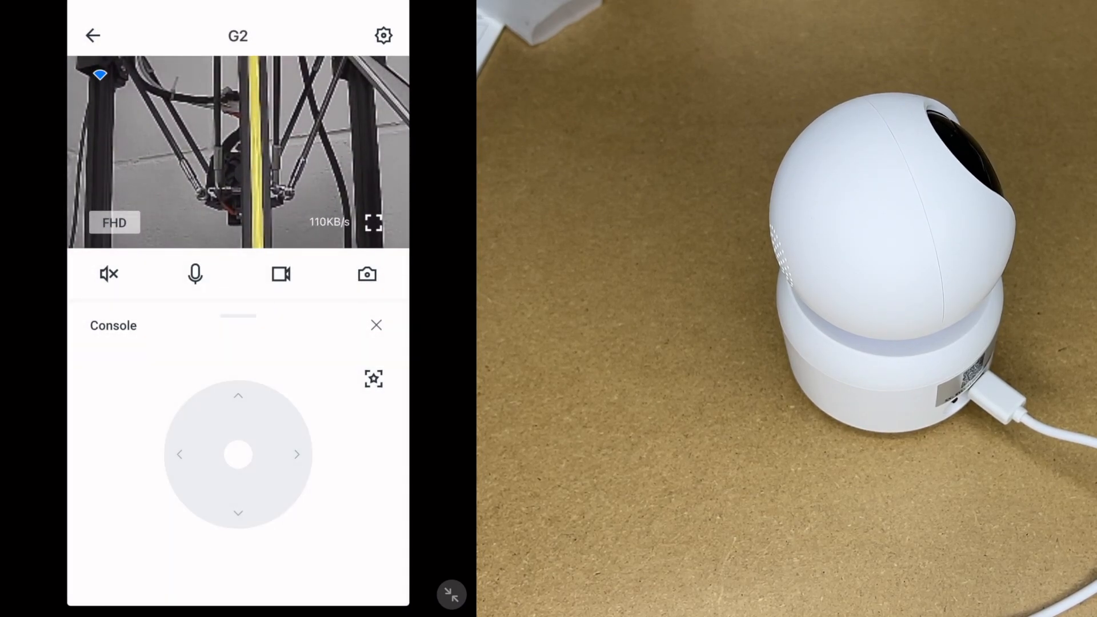
- Store the 3D printer view as G2's third favourite position
left_click(376, 325)
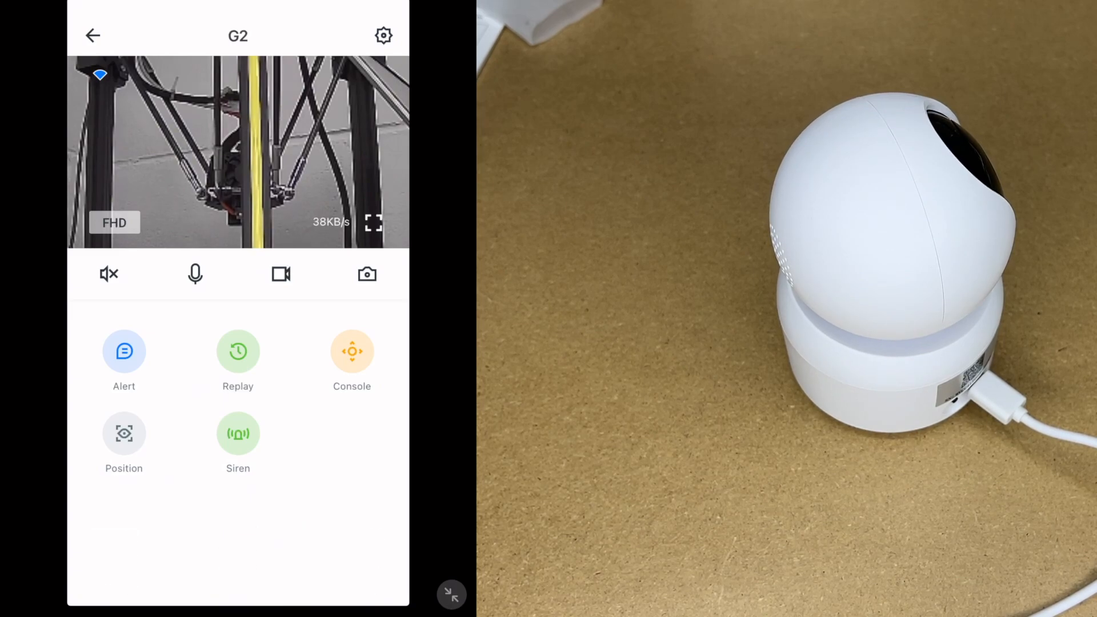
left_click(352, 352)
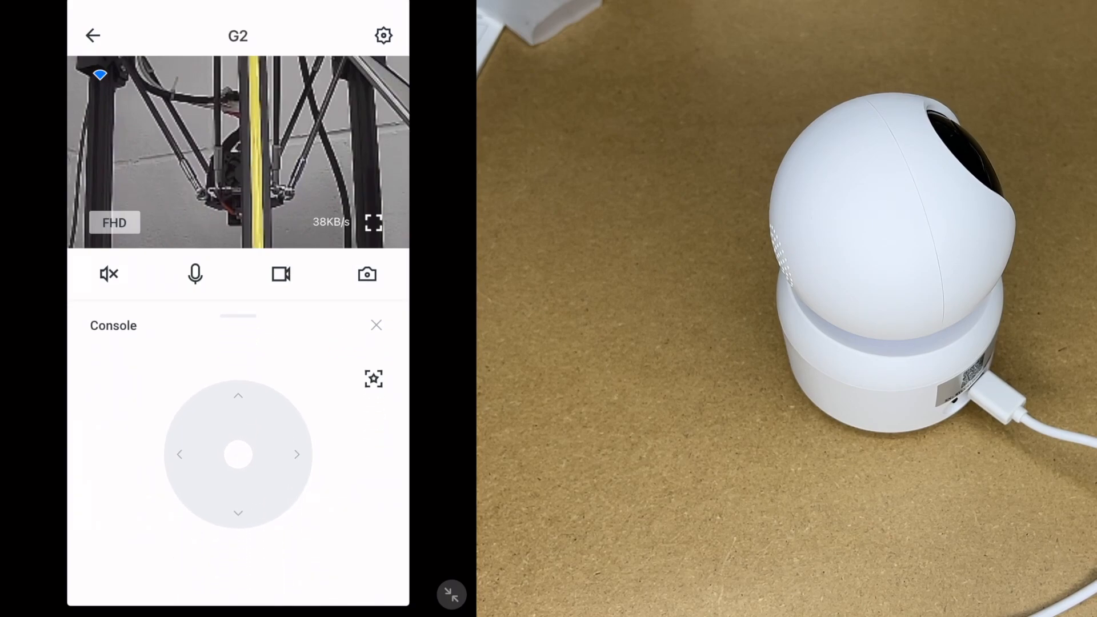
left_click(376, 324)
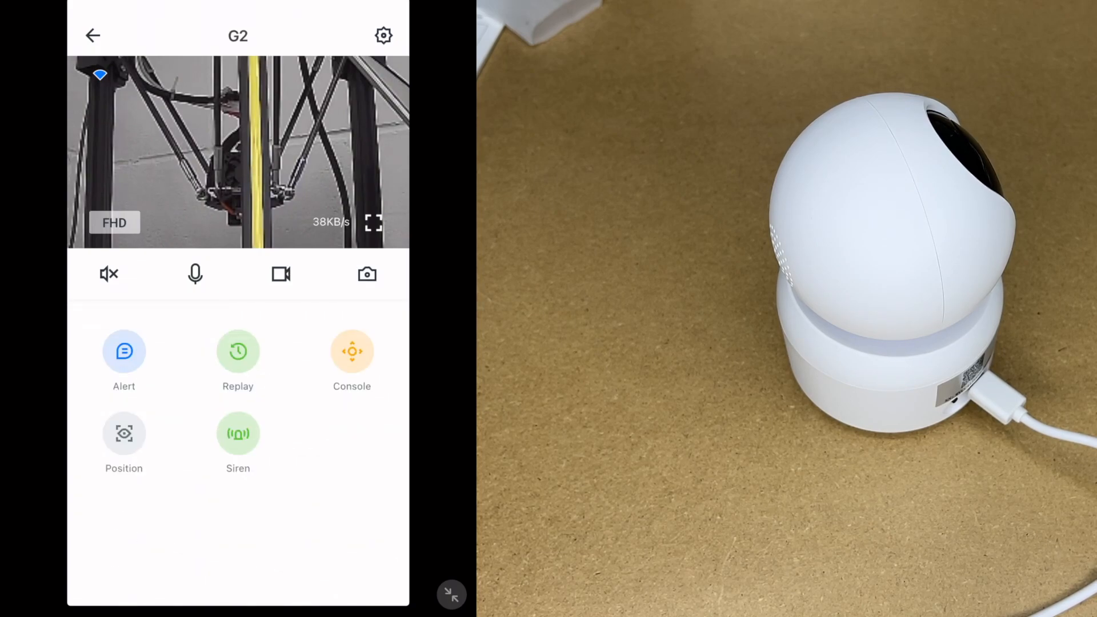
left_click(124, 433)
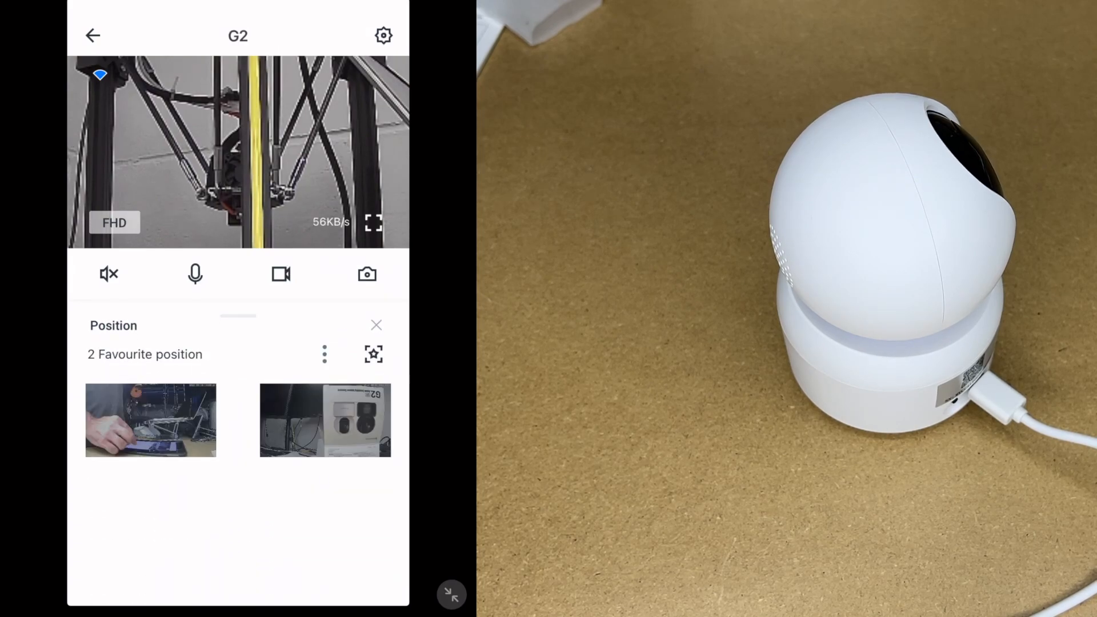
left_click(373, 354)
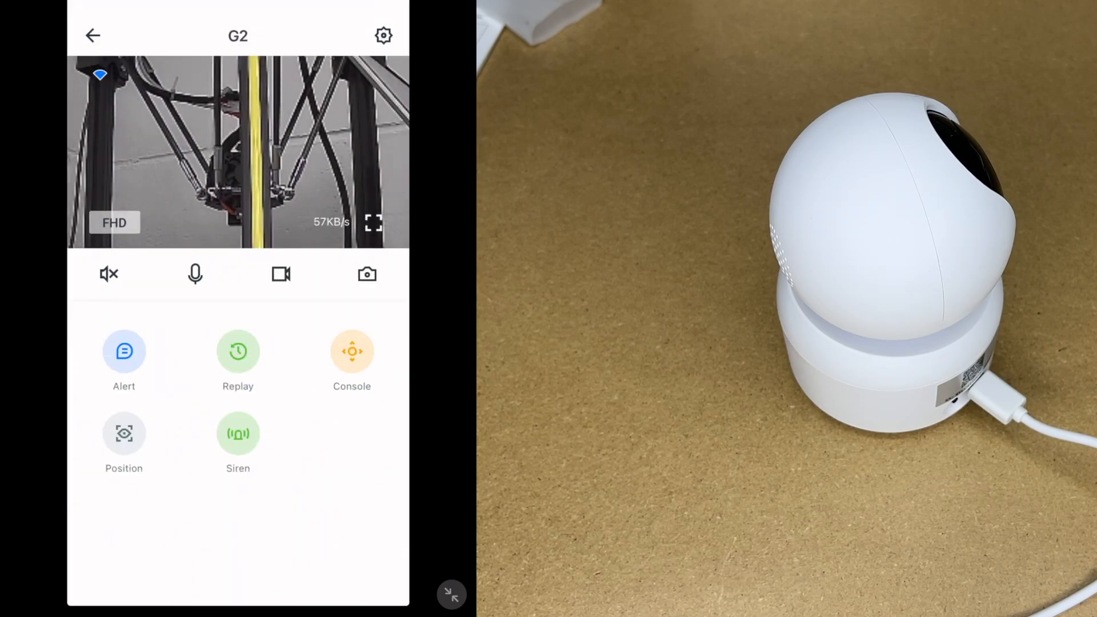
left_click(123, 433)
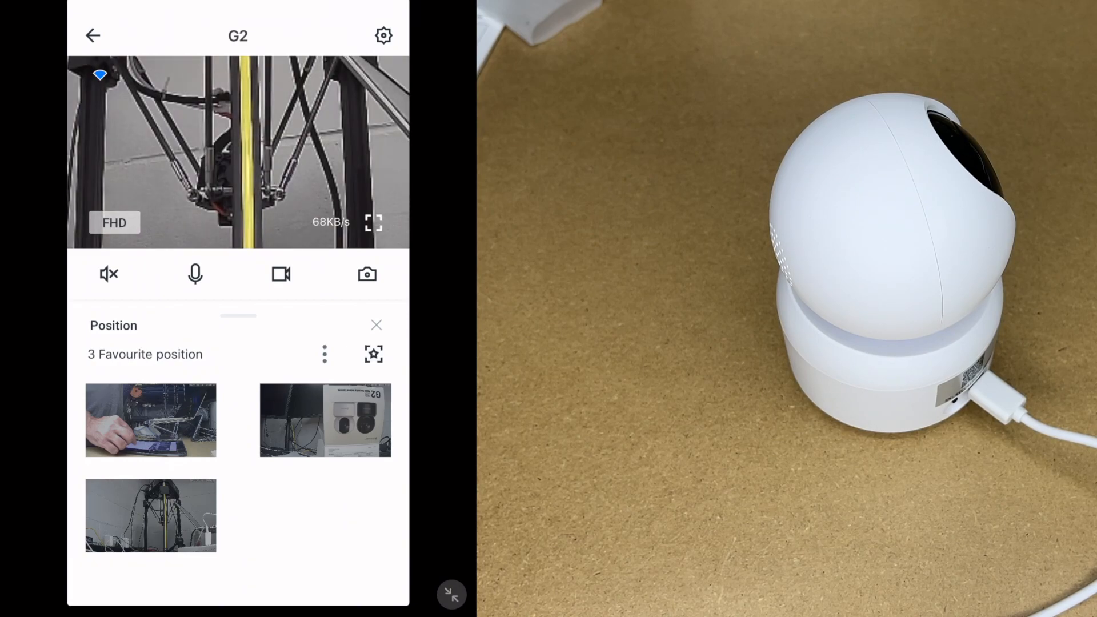
- Close Position, check today's alerts and memory-card replay downloads, then return to live view
left_click(377, 325)
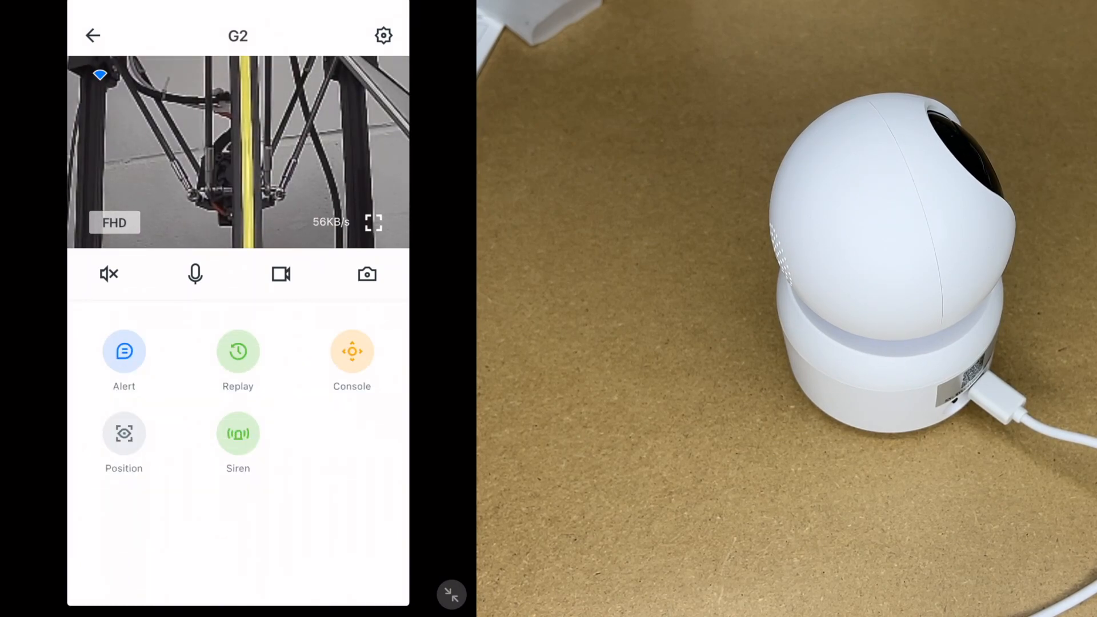
left_click(124, 351)
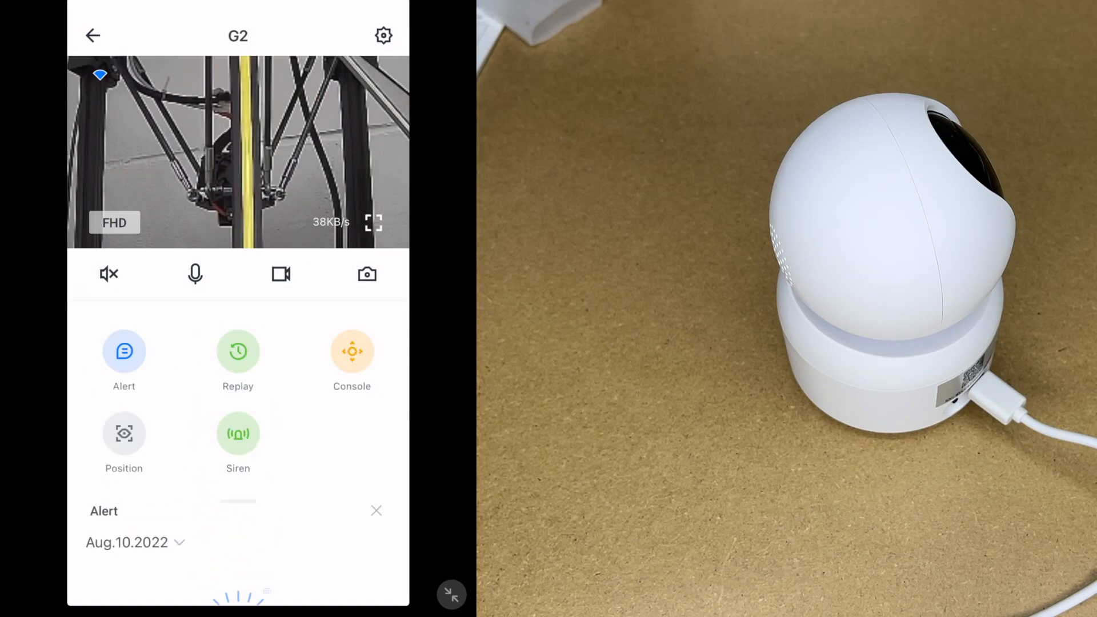
left_click(237, 350)
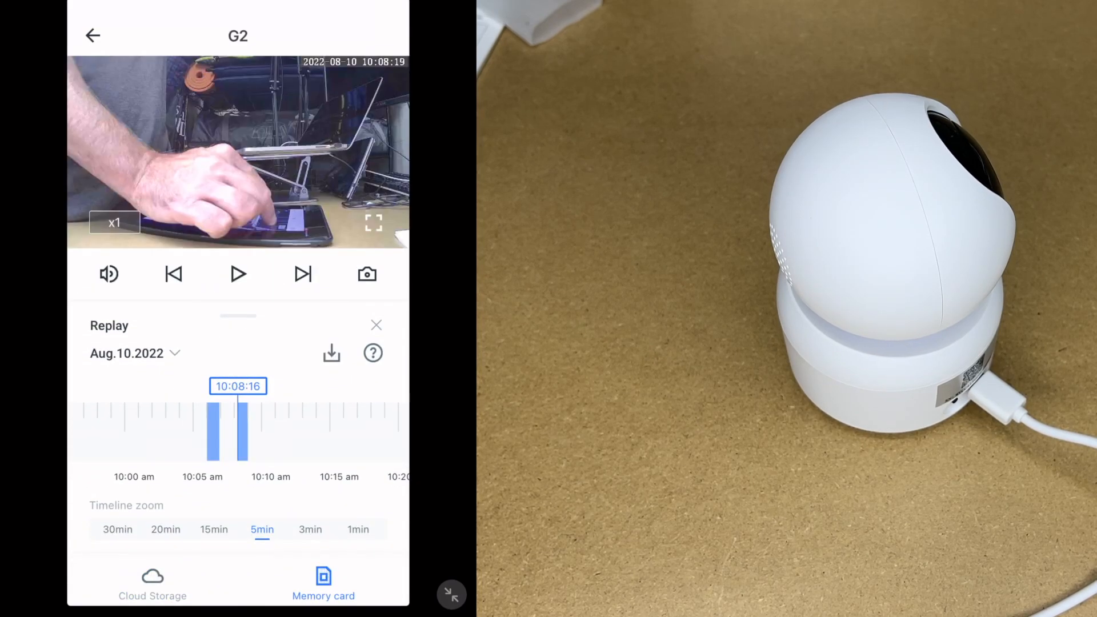
left_click(330, 353)
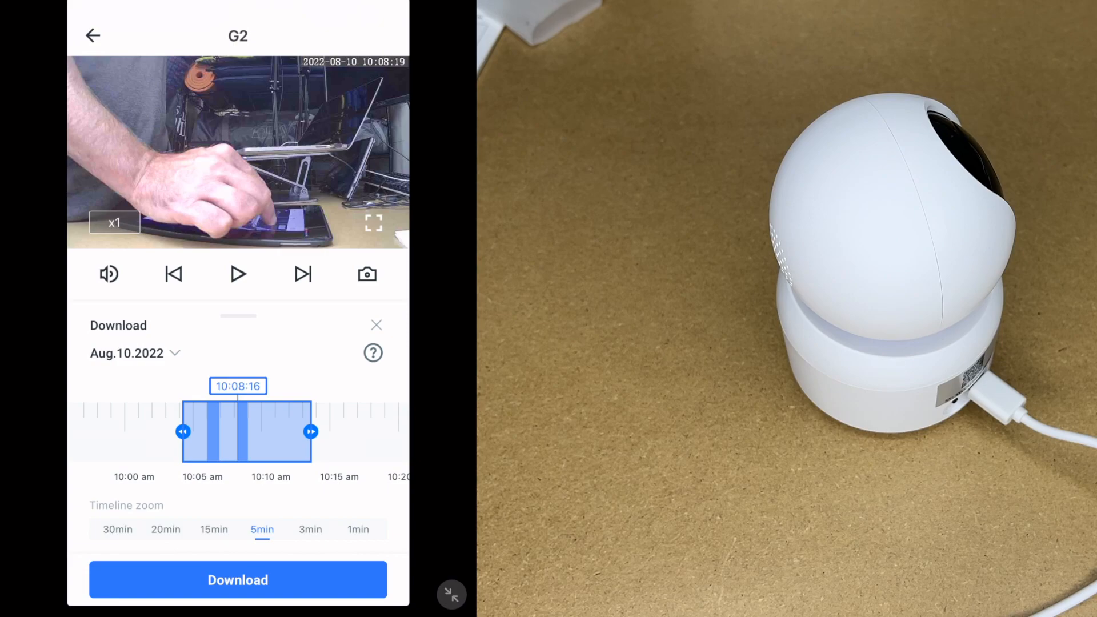
left_click(376, 325)
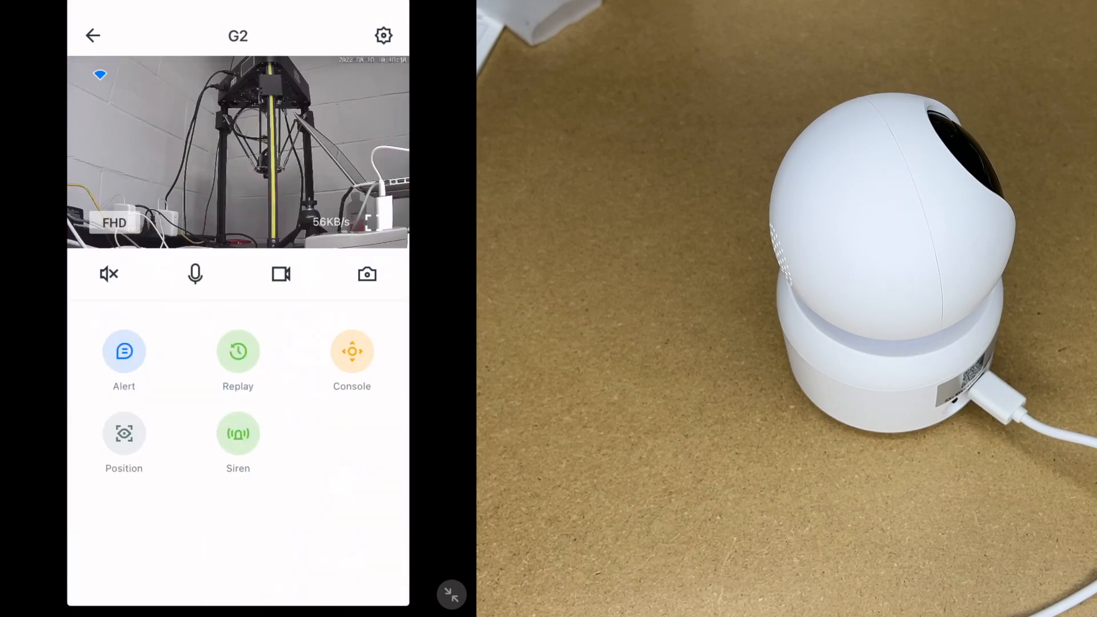
- Switch on the G2 siren, then close the Siren panel to return to the 3D printer live view
left_click(238, 432)
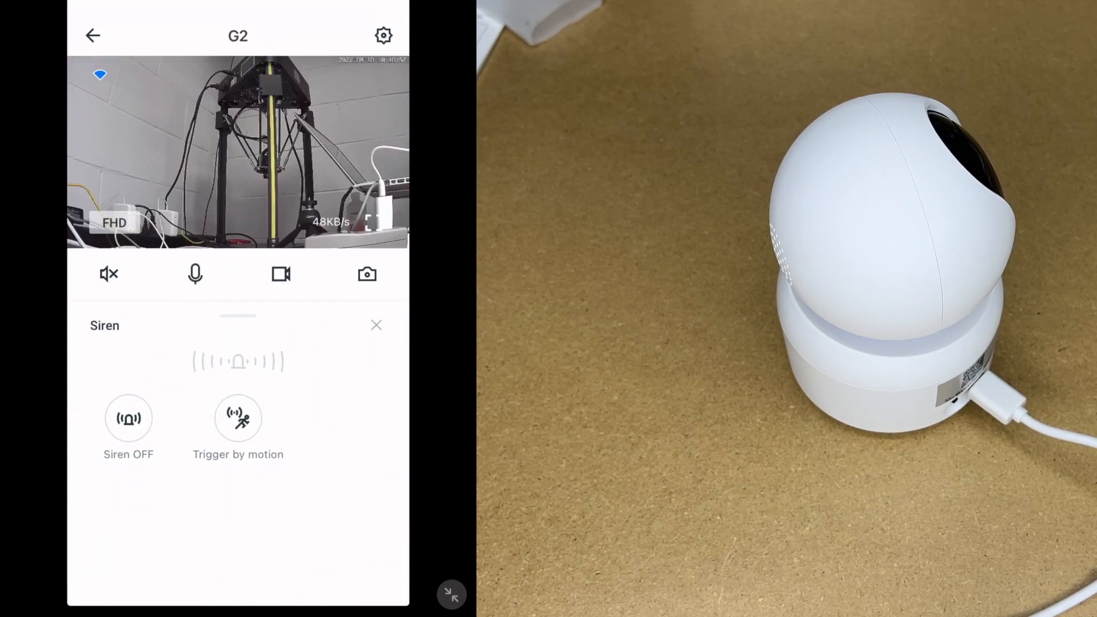
left_click(128, 417)
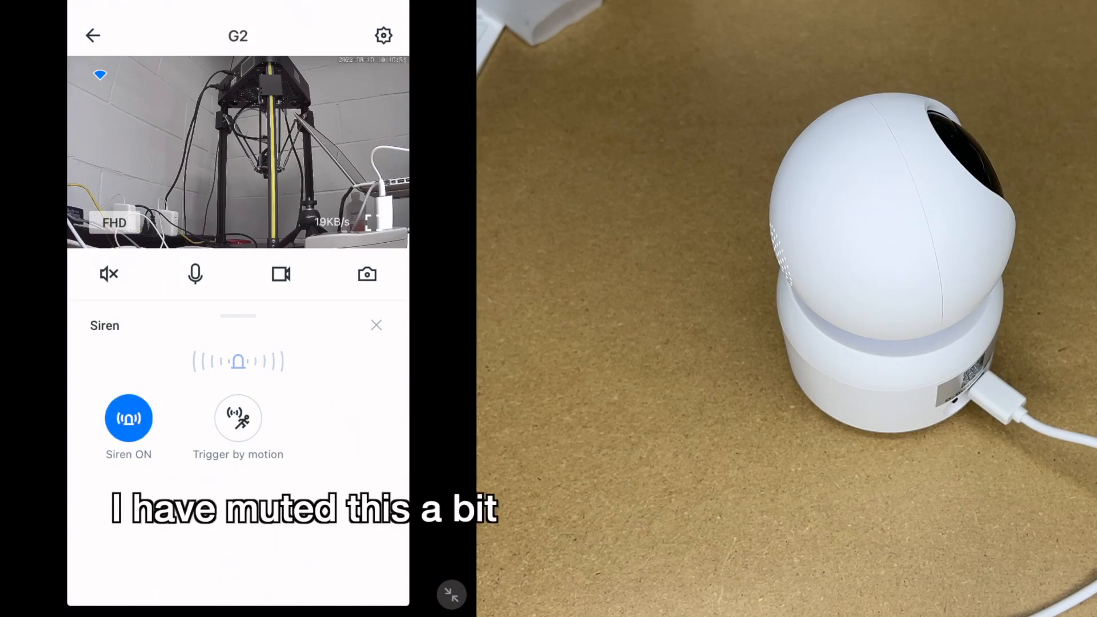
left_click(128, 418)
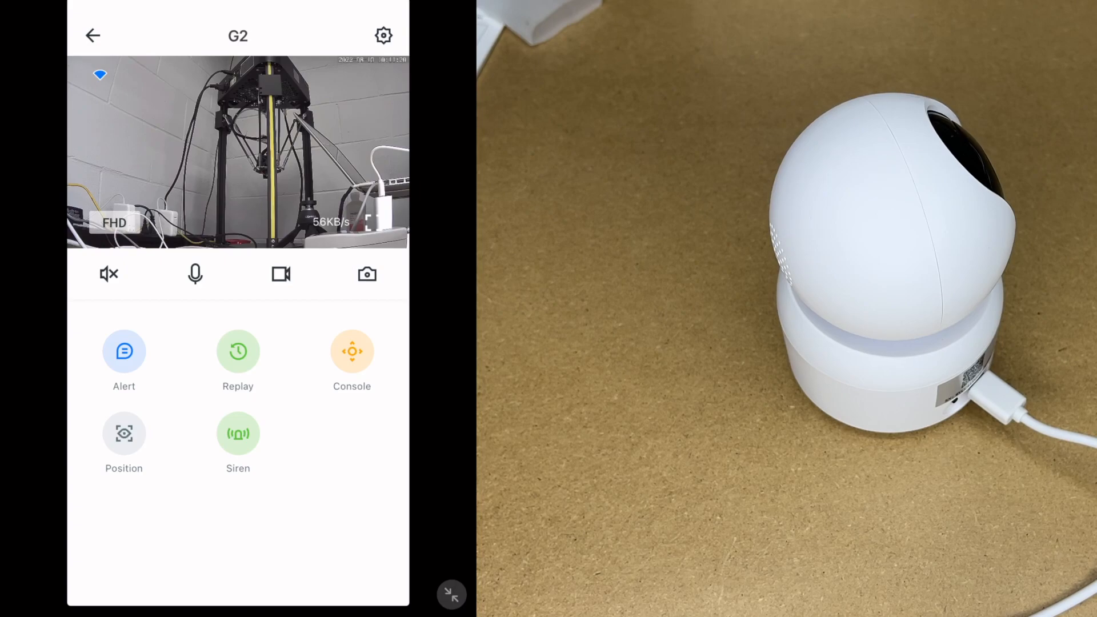
- Open G2's settings and review the Camera info device details
left_click(382, 36)
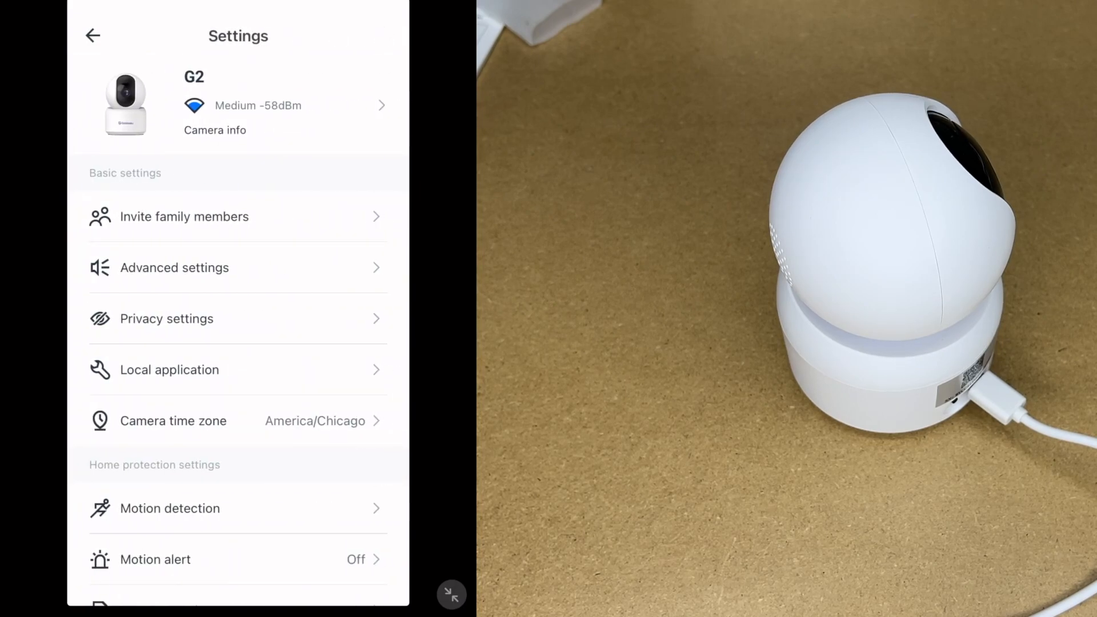
left_click(214, 130)
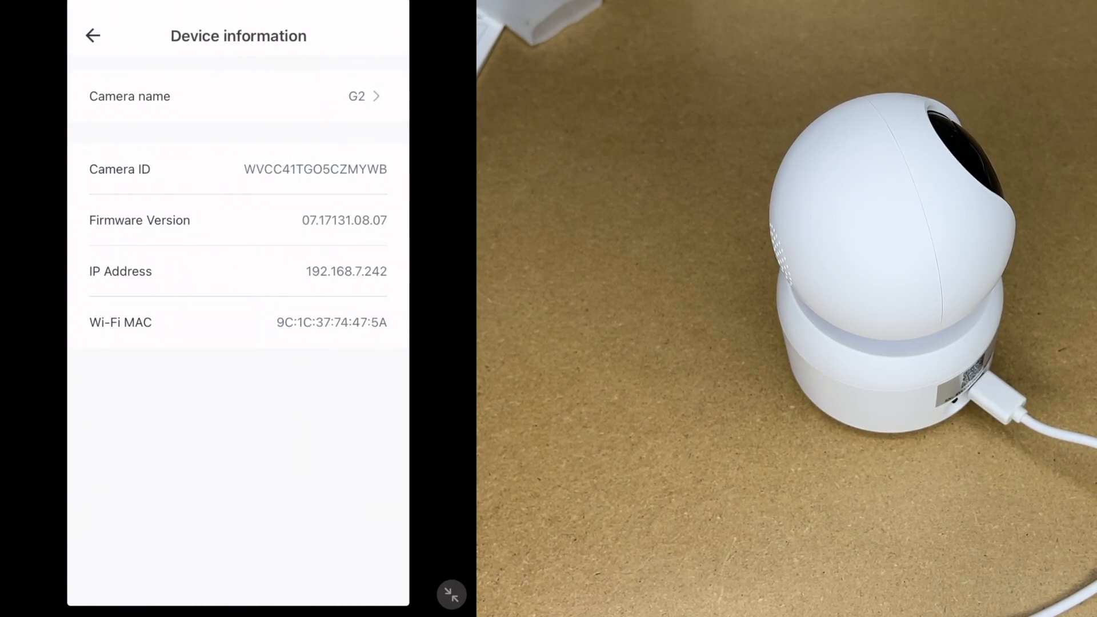
left_click(93, 36)
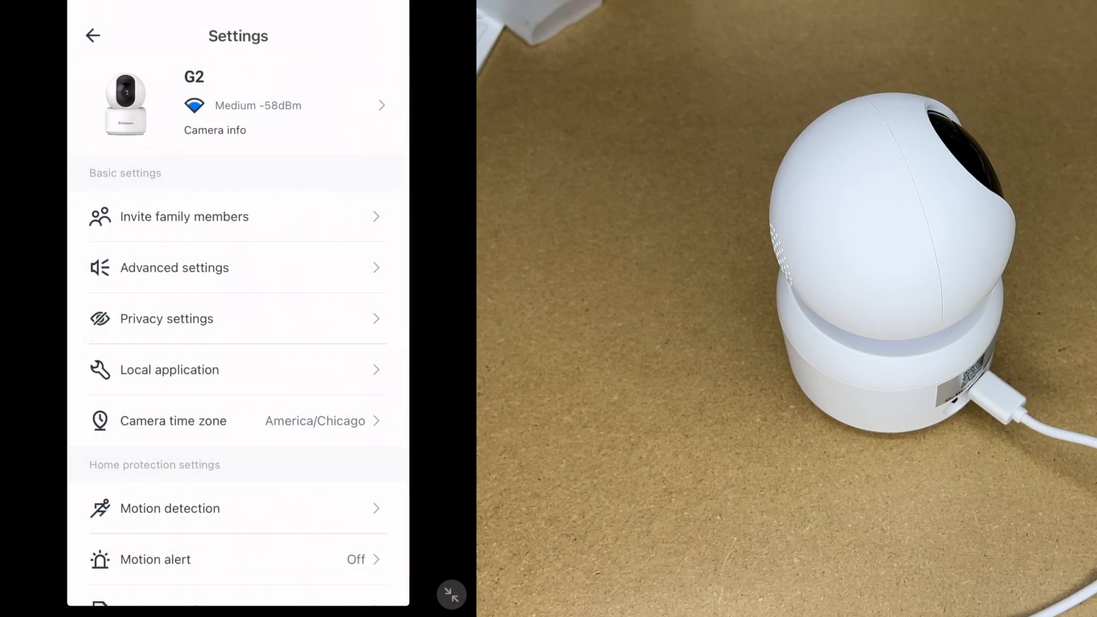
- Check advanced settings, leaving image rotation upright and AC frequency at 60Hz
left_click(175, 267)
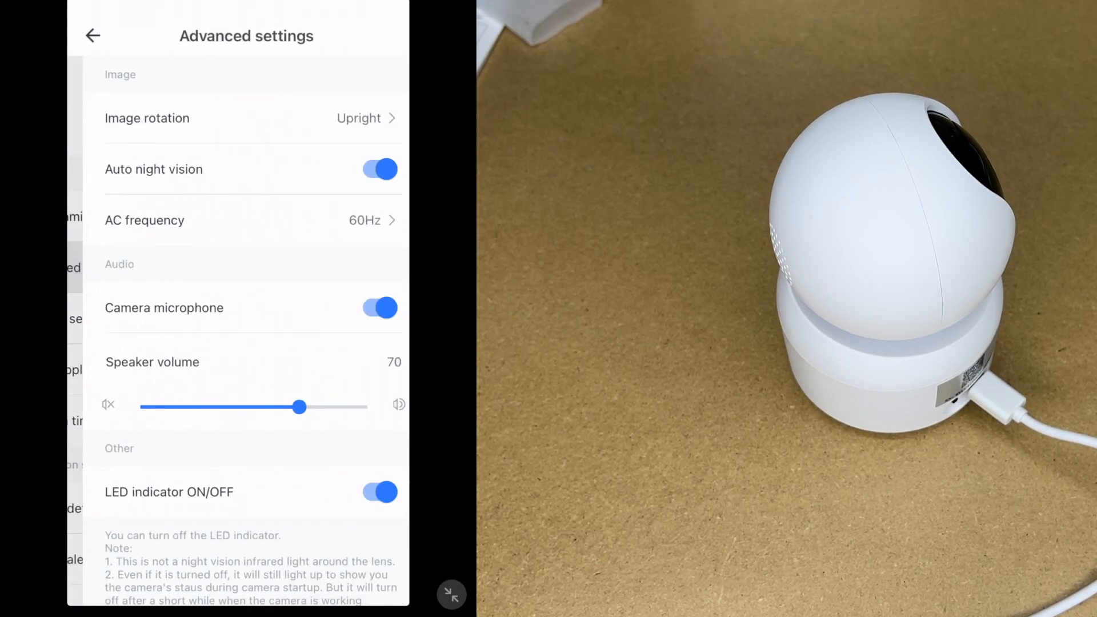
left_click(245, 118)
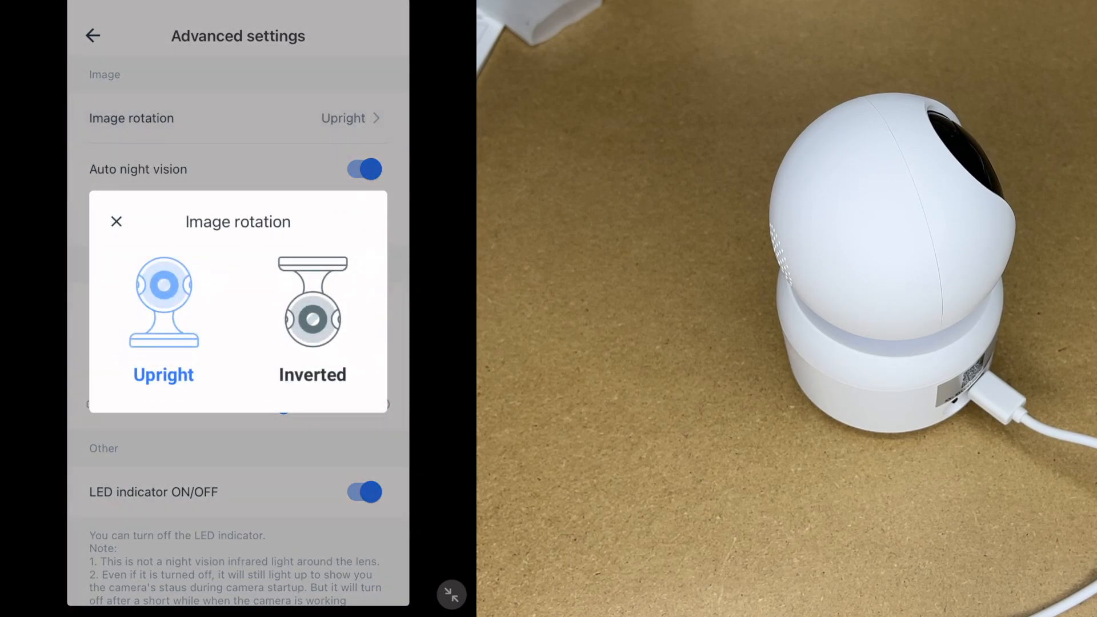
left_click(116, 221)
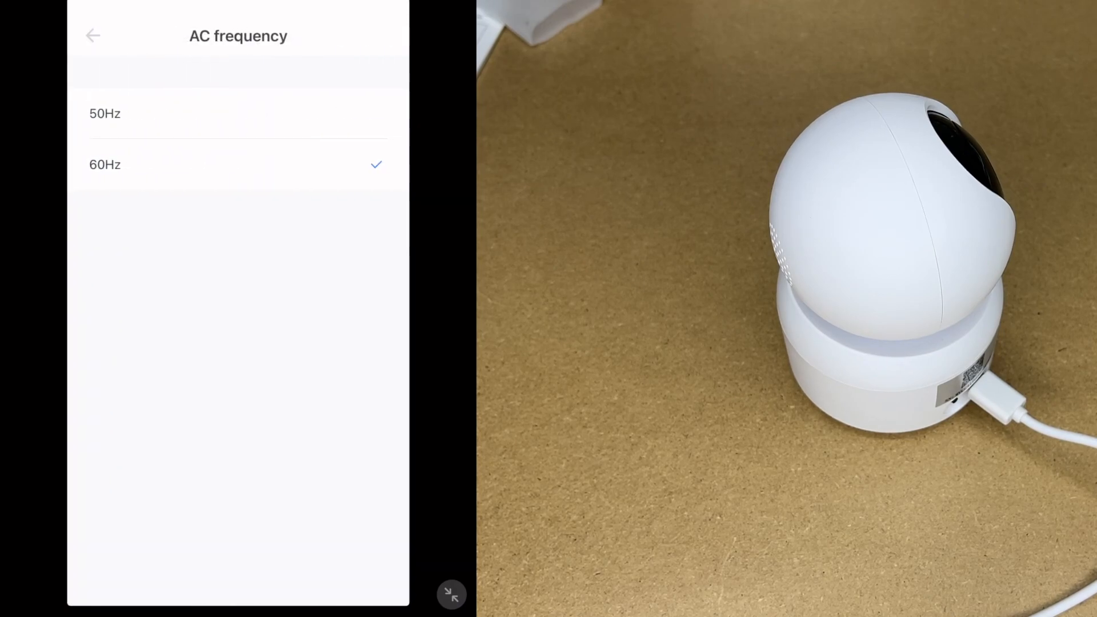
left_click(92, 35)
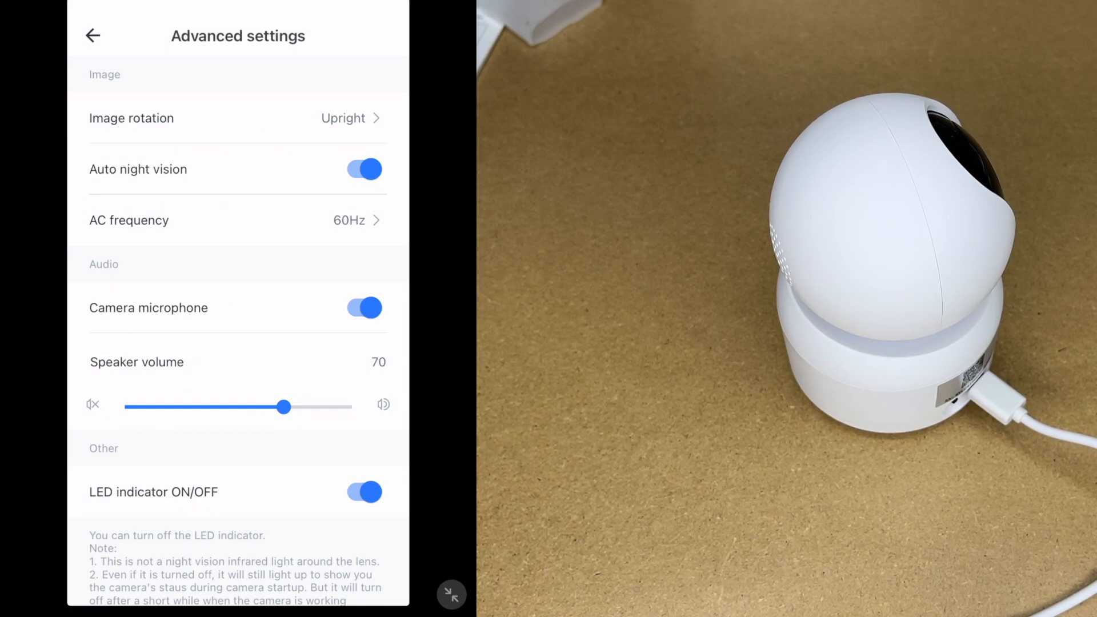
scroll("down", 3)
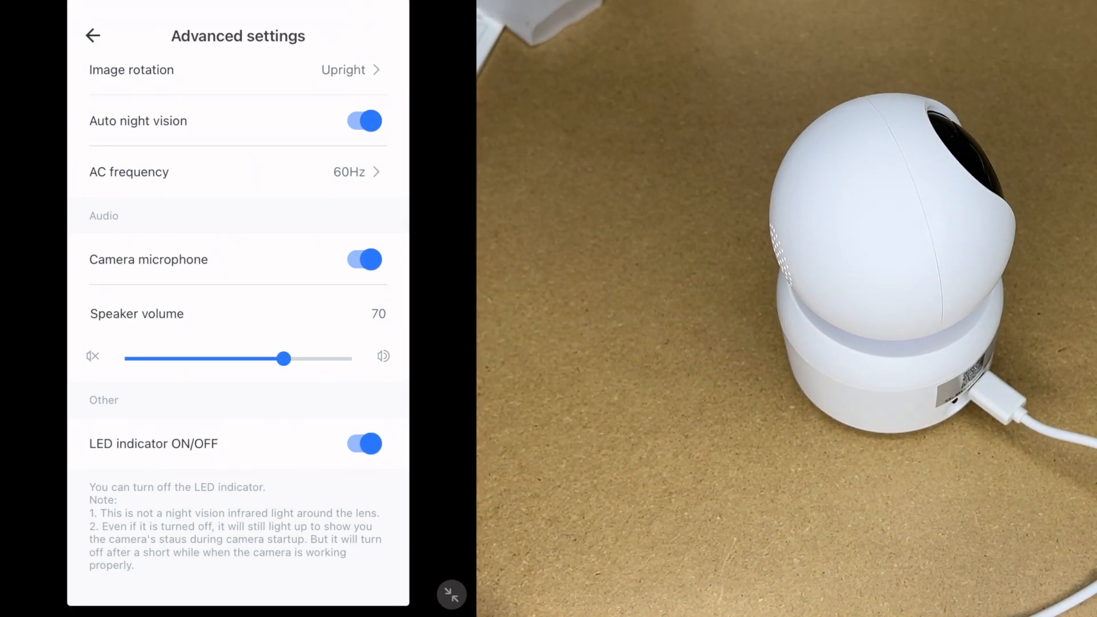
left_click(92, 36)
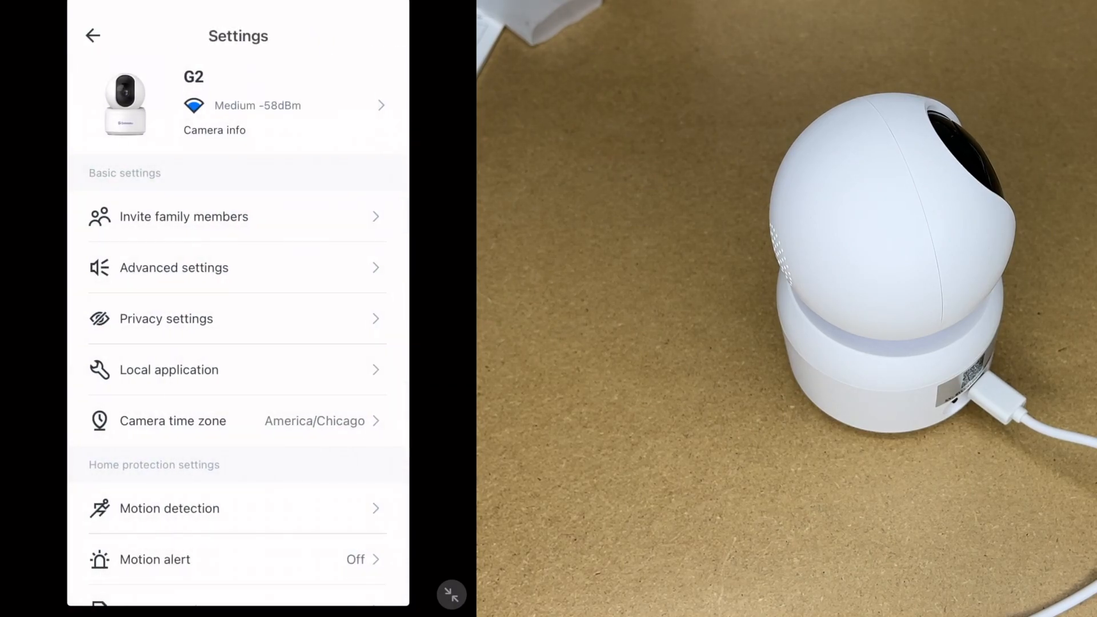
- Turn on Privacy area enable in G2's privacy settings and leave that page
left_click(165, 318)
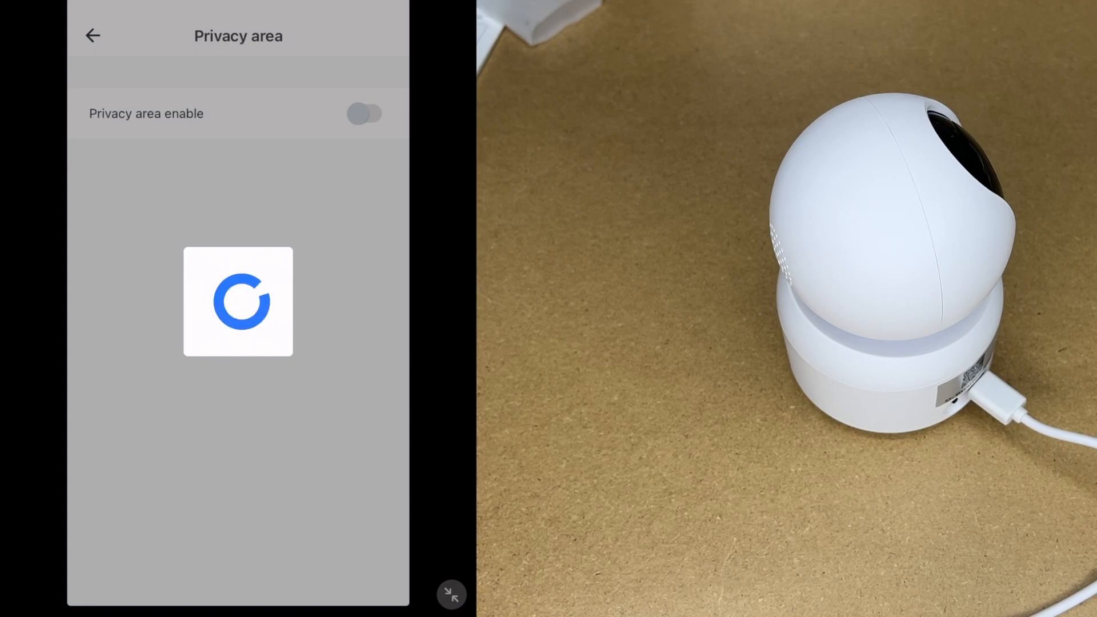
left_click(363, 113)
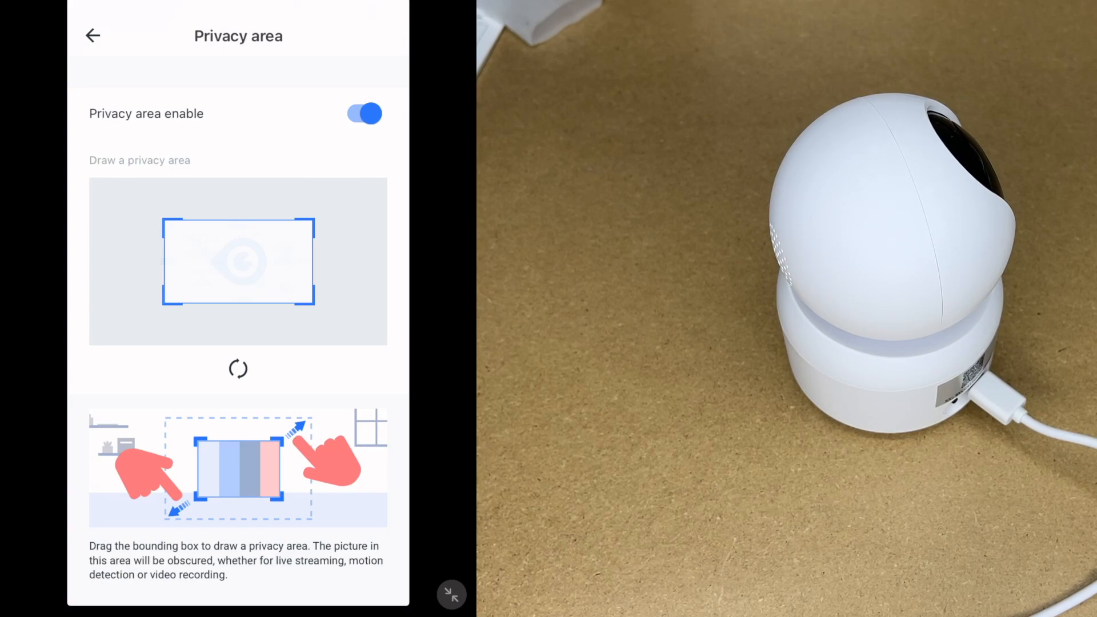
left_click(363, 113)
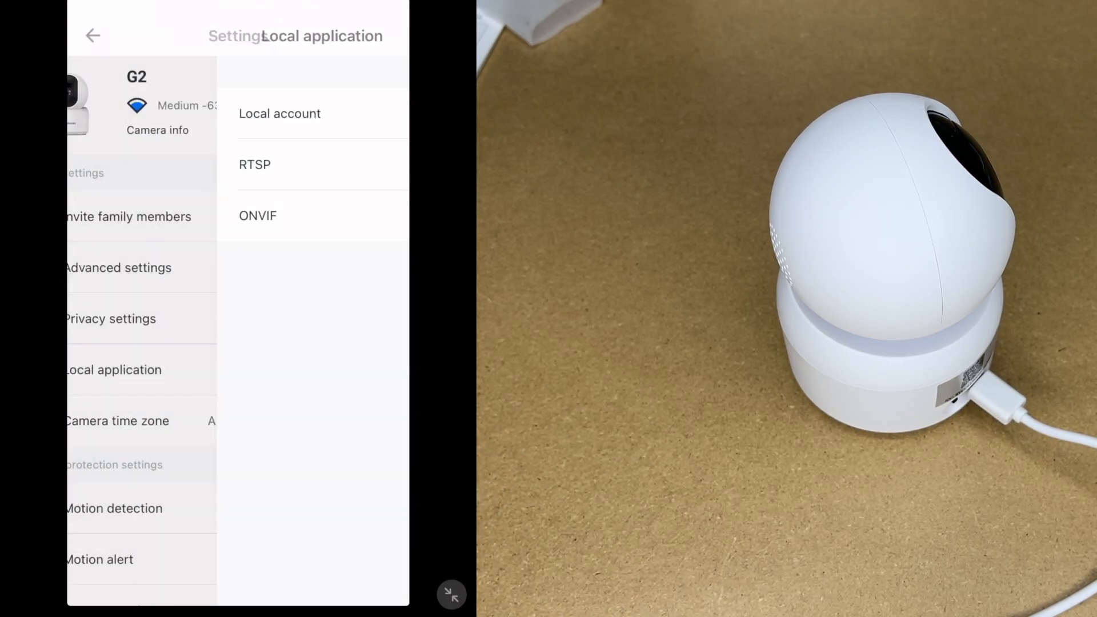
- Review motion detection sensitivity and switch on Schedule 1 for 09:00–17:00
left_click(114, 509)
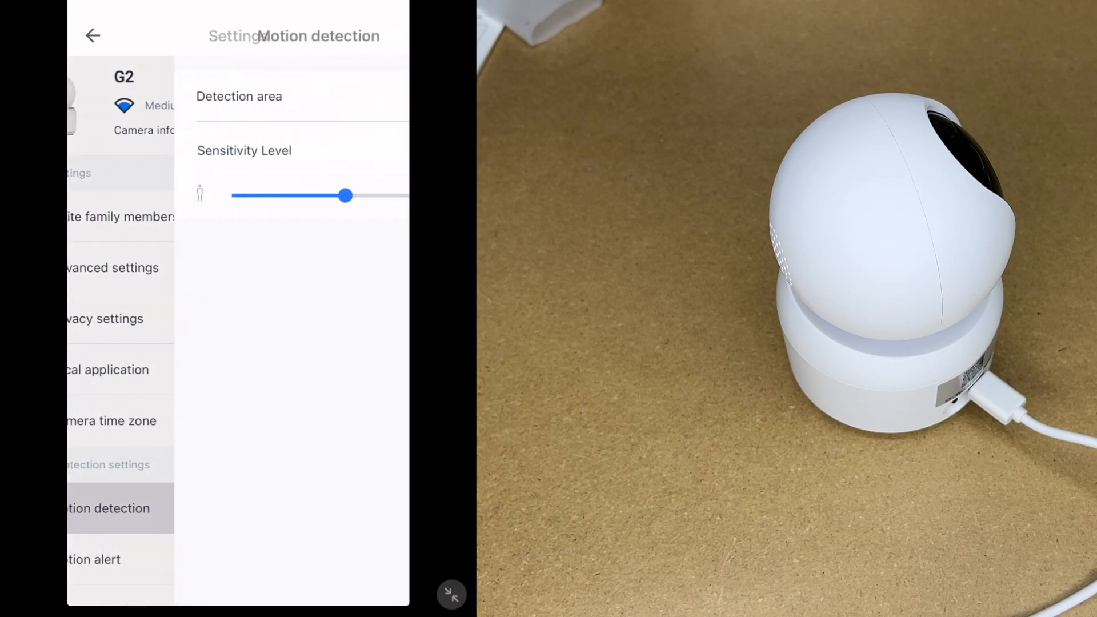
left_click(239, 96)
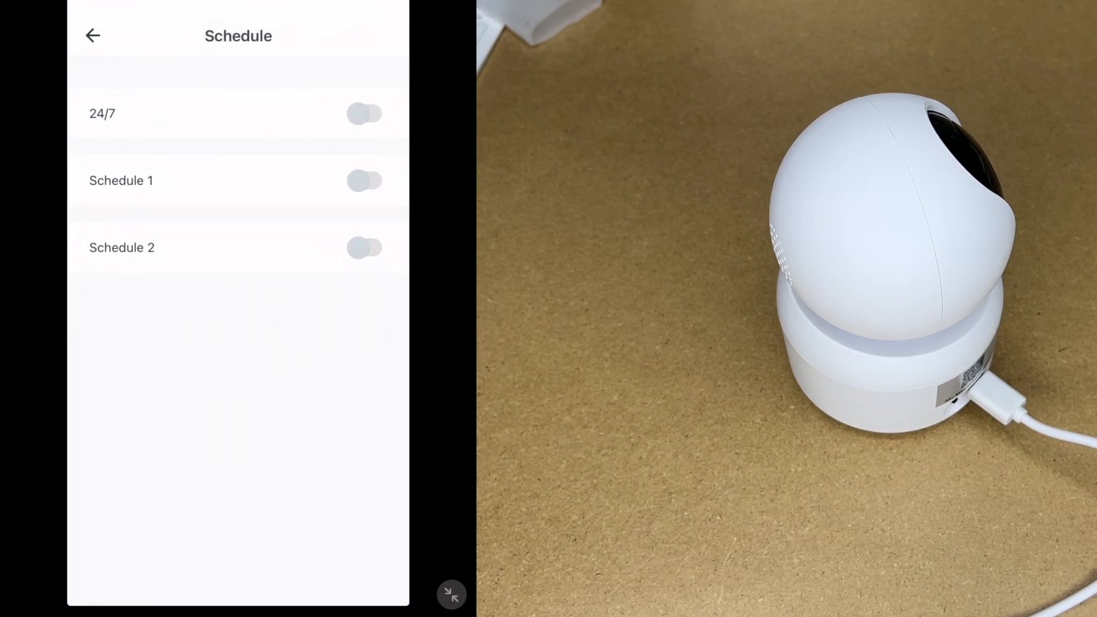
left_click(363, 180)
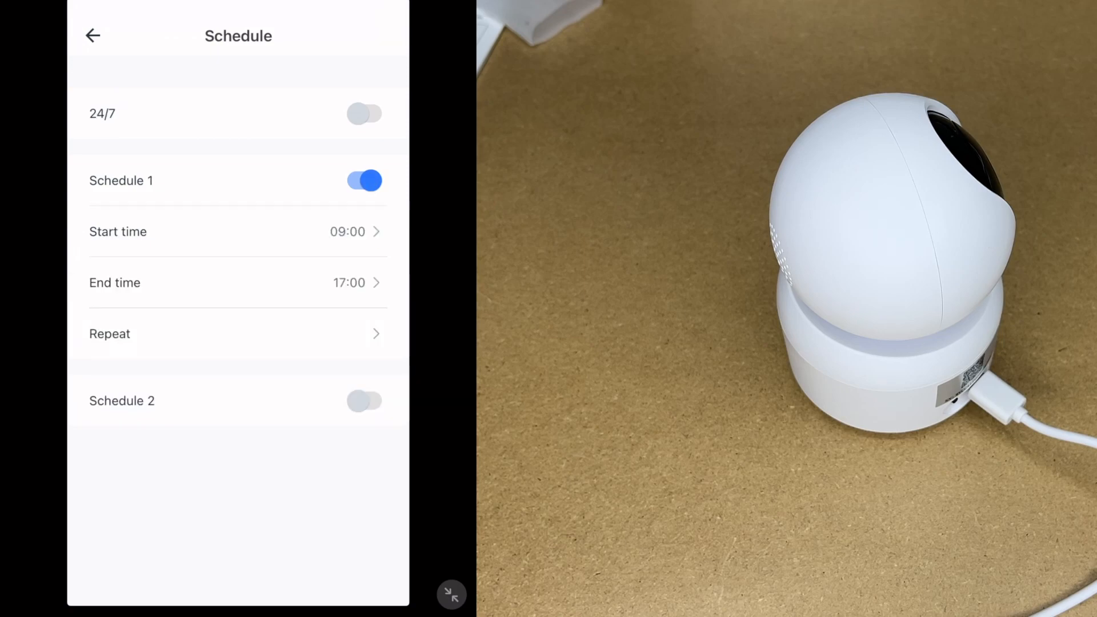
left_click(364, 181)
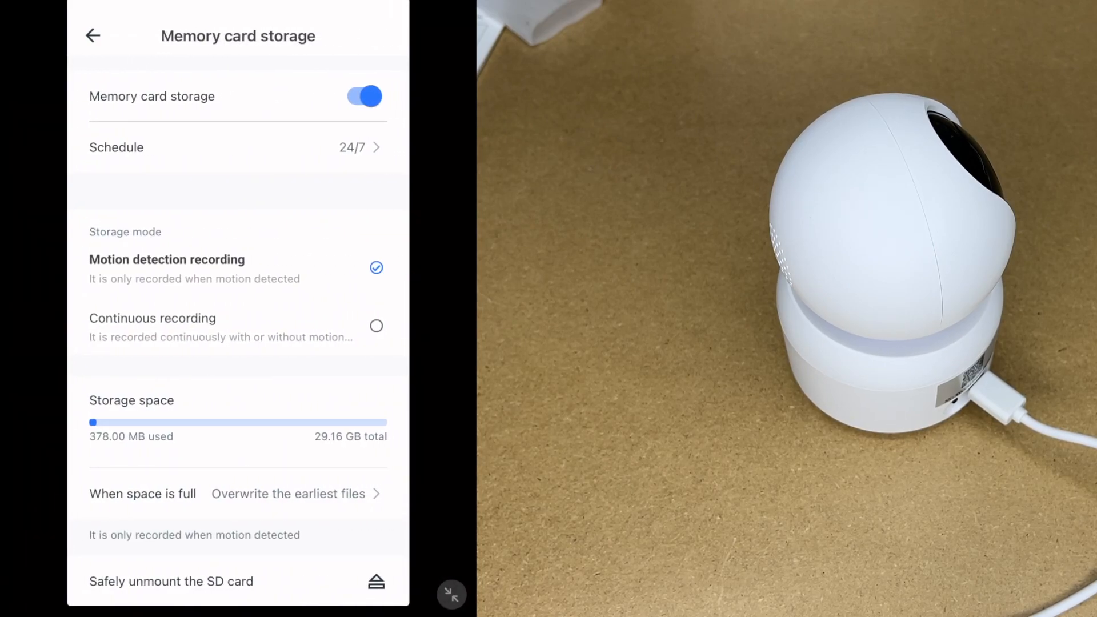
- Review memory card storage (378 MB of 29.16 GB) and Device management, then return to live view
scroll("down", 3)
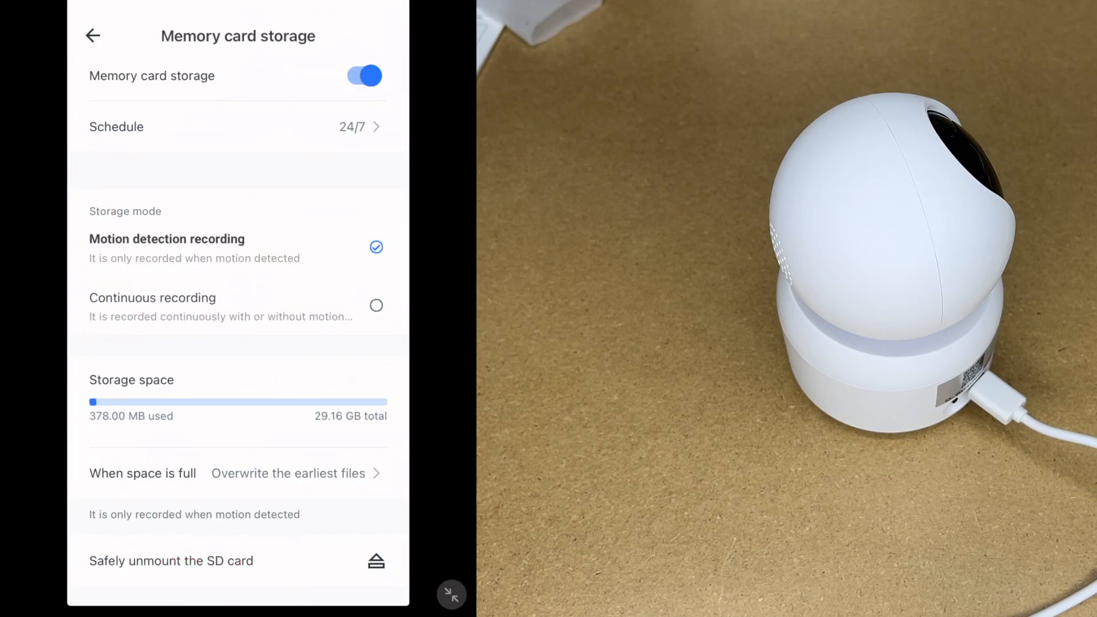
left_click(91, 35)
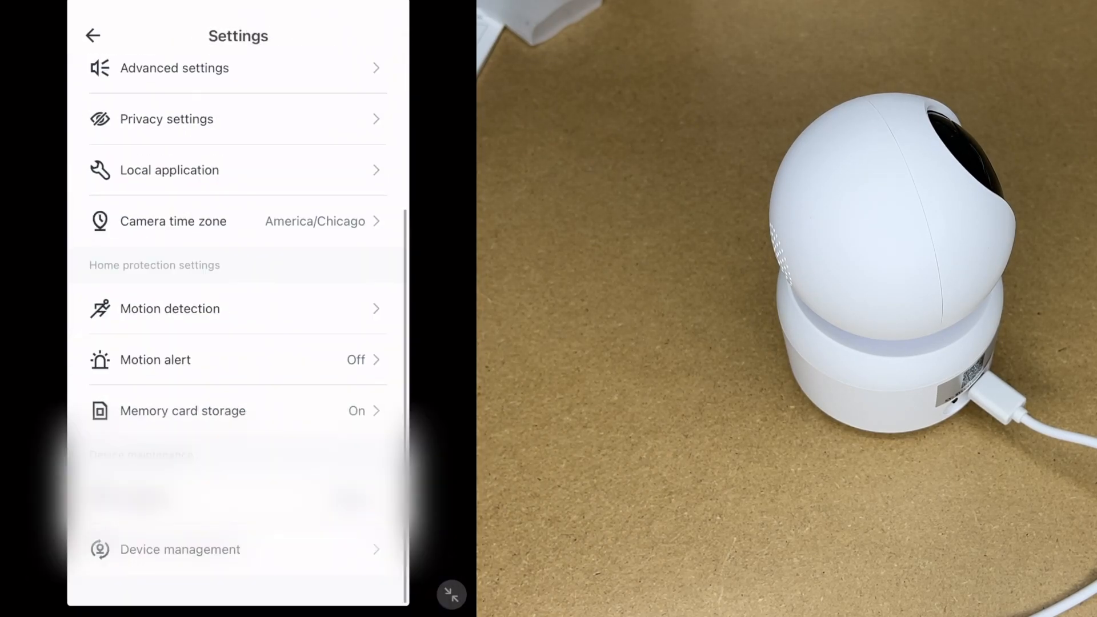
left_click(180, 549)
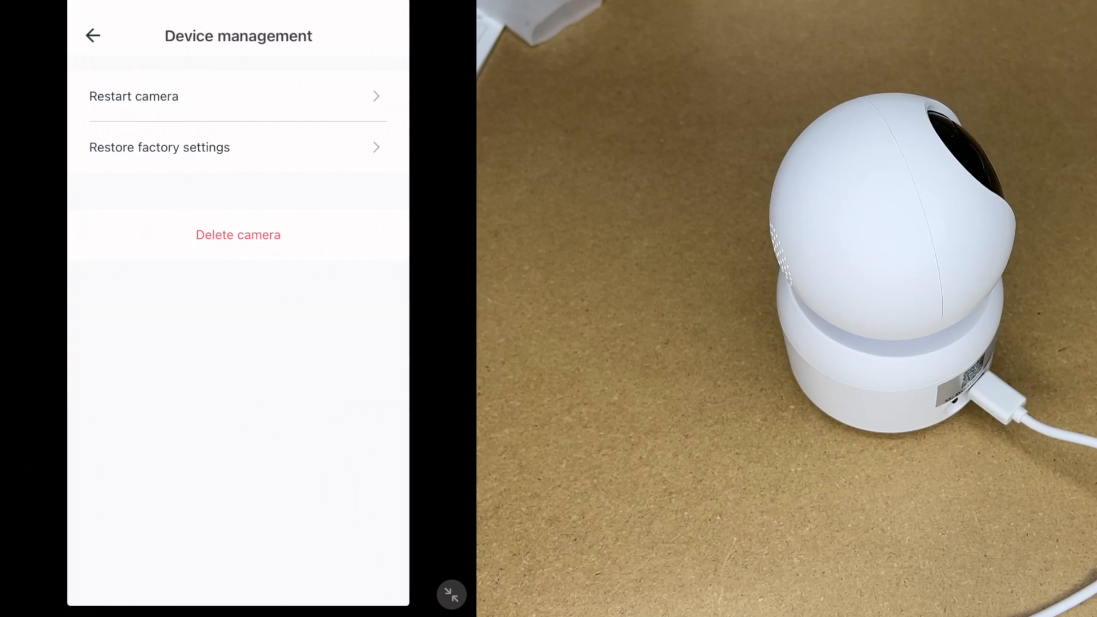
left_click(93, 35)
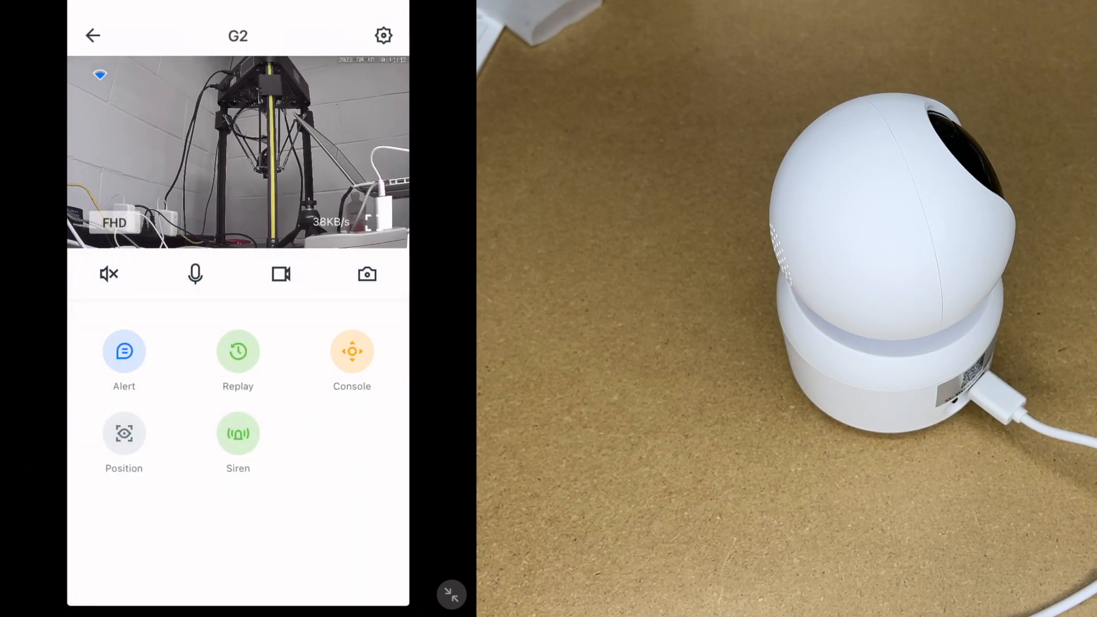